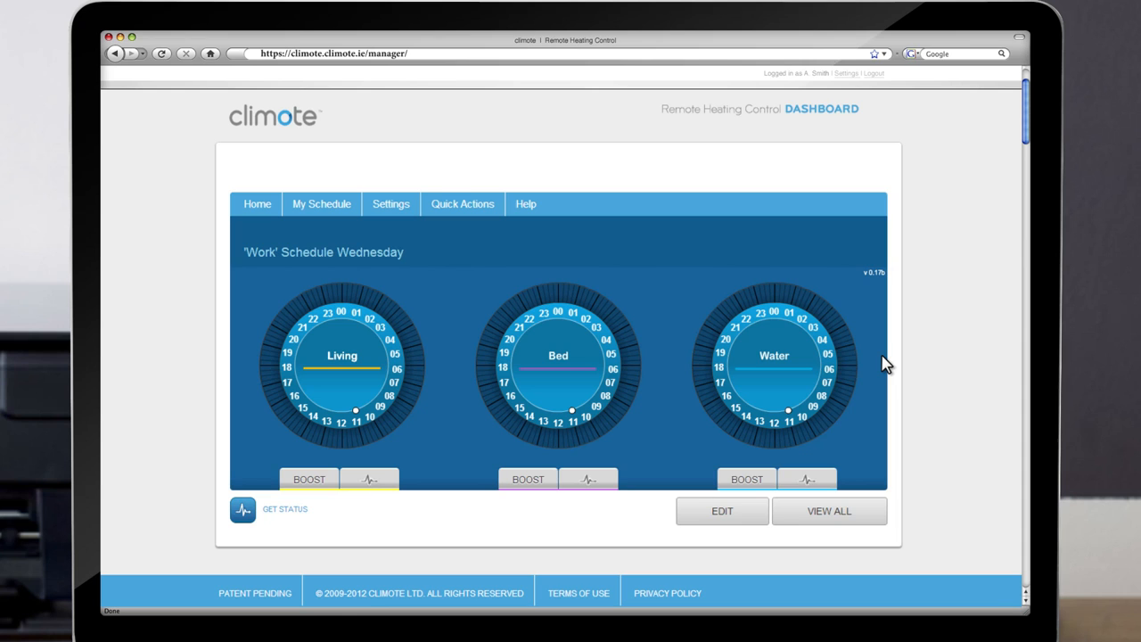
pyautogui.moveTo(531, 294)
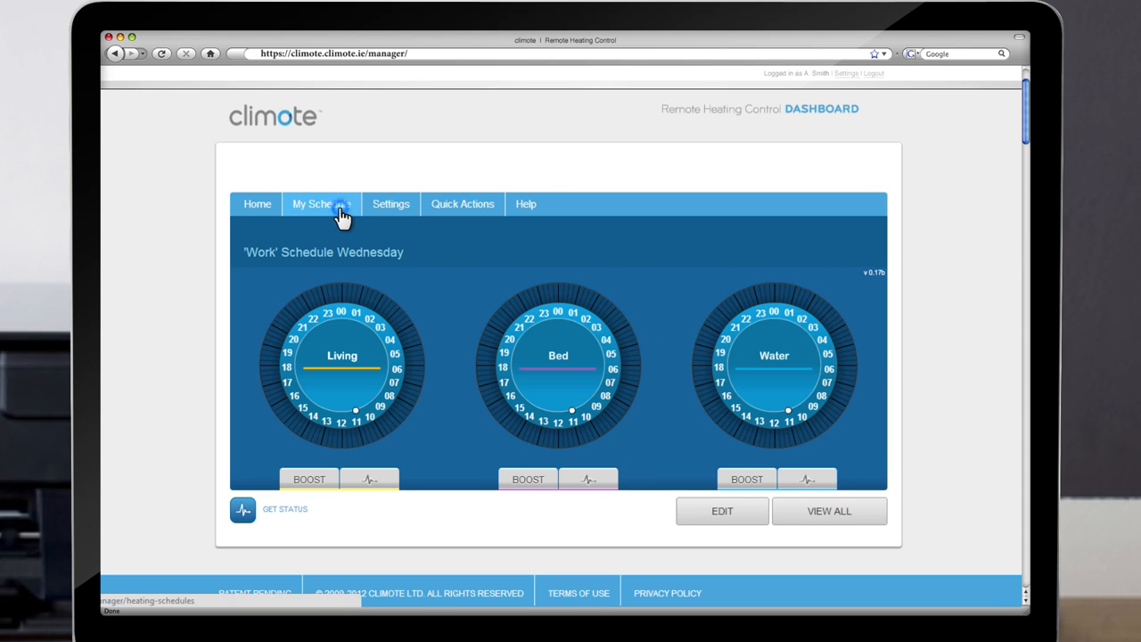
# Step: In My Schedule, switch School on so it replaces Work as the active schedule
pyautogui.click(321, 203)
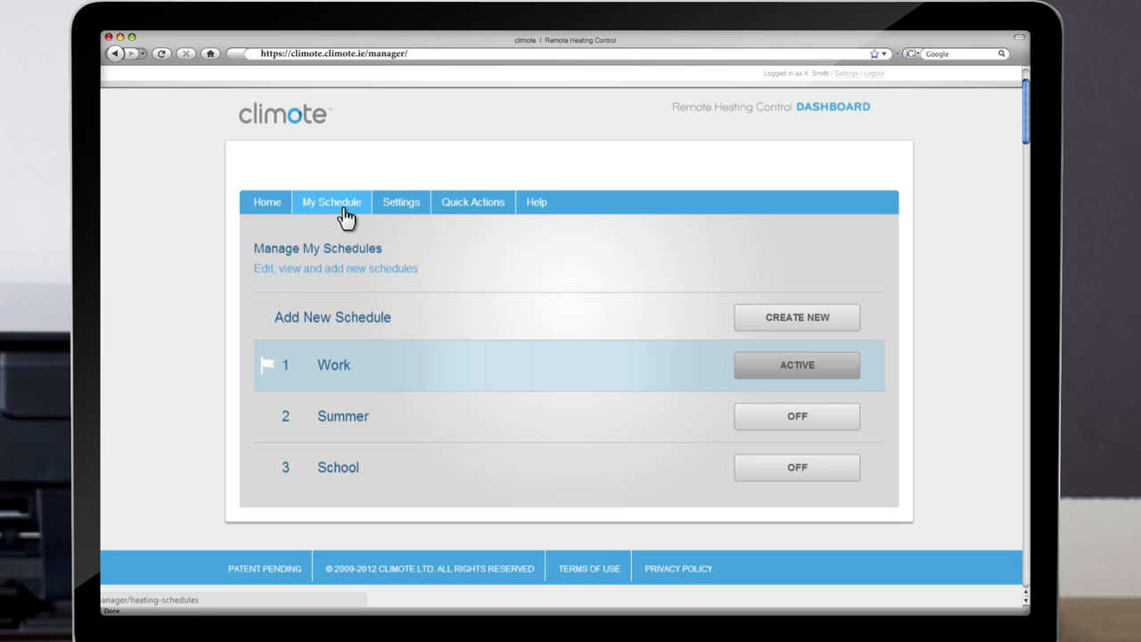
pyautogui.click(796, 467)
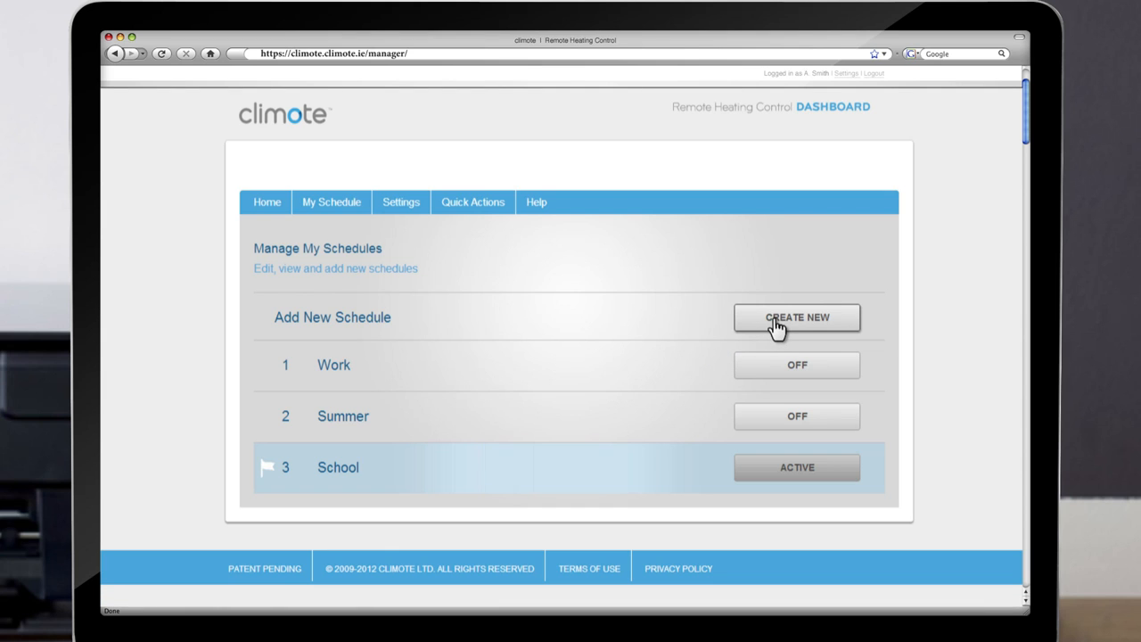
# Step: Add a new schedule named 'winter'
pyautogui.click(796, 318)
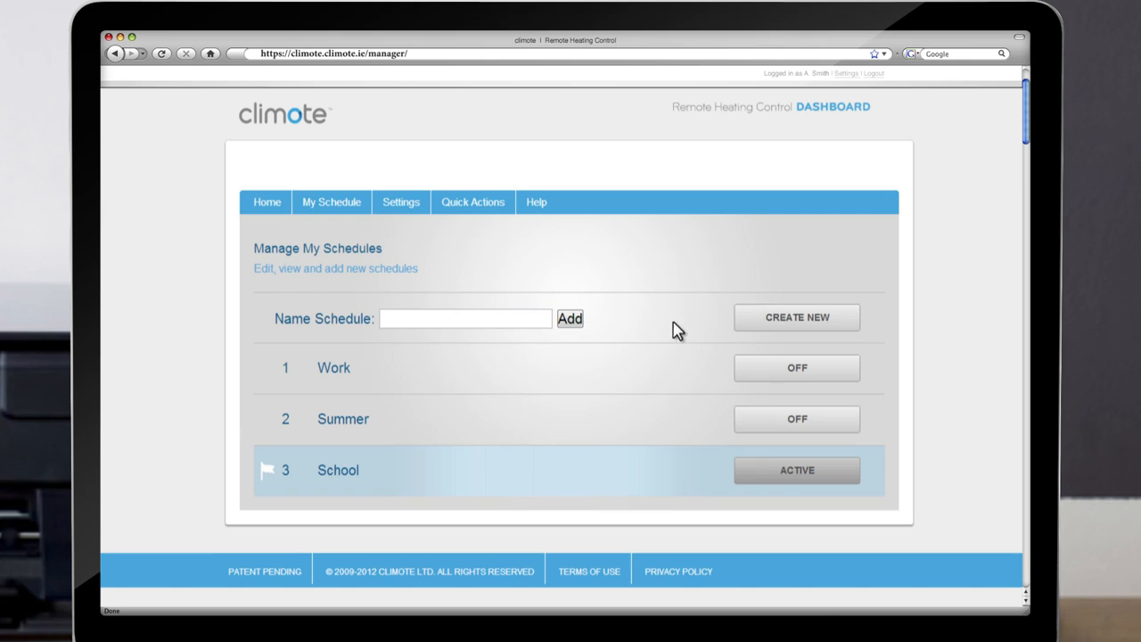
pyautogui.click(464, 319)
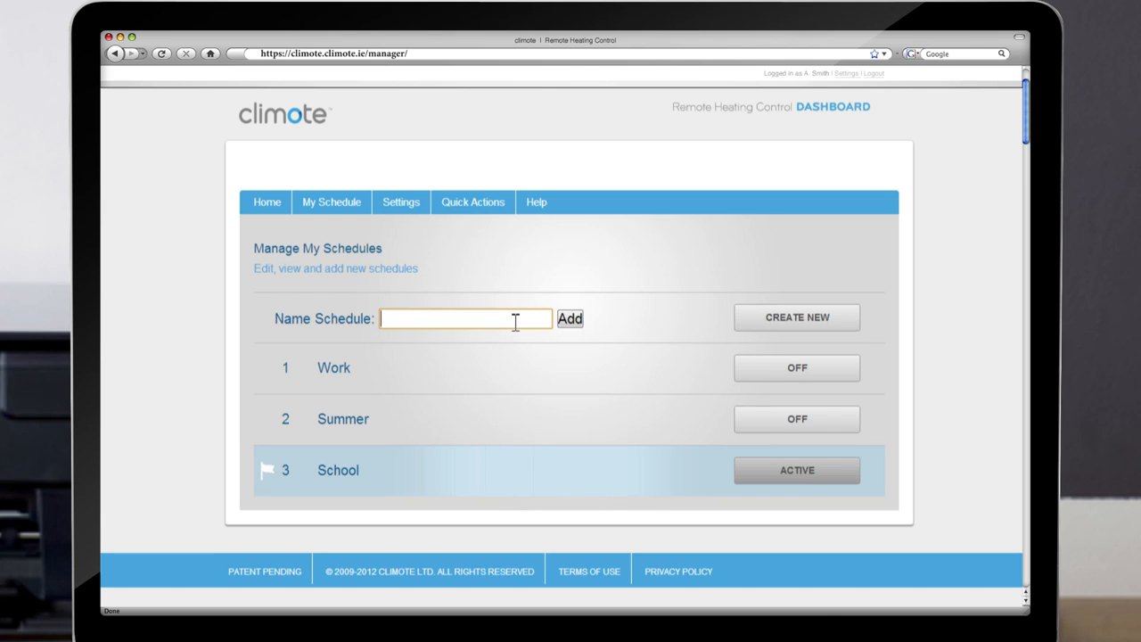
pyautogui.write('winter')
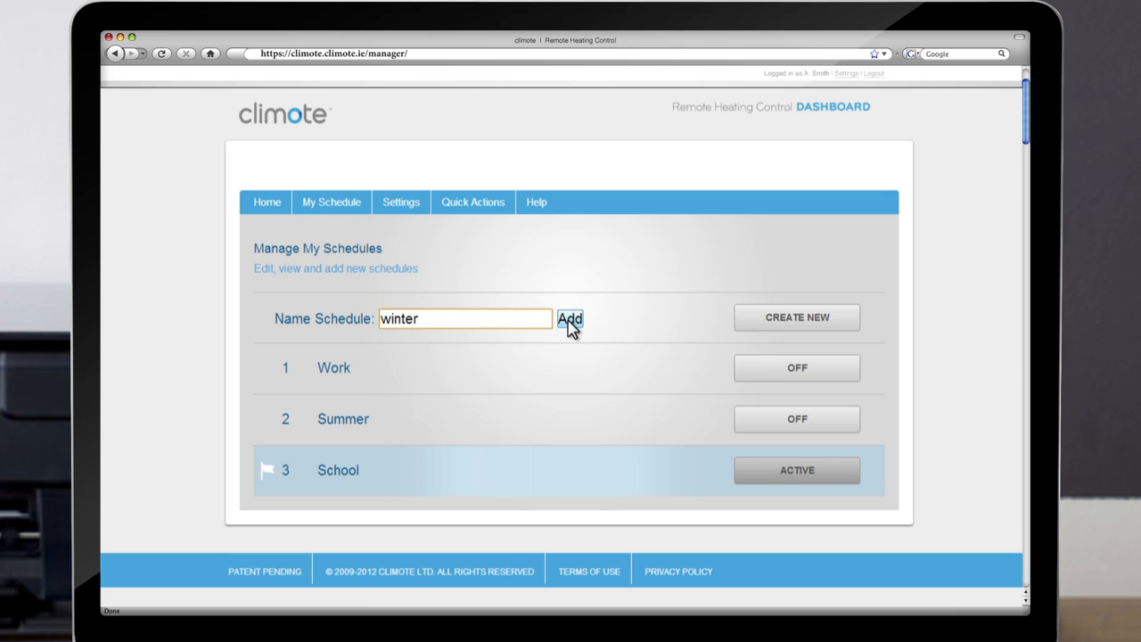
pyautogui.click(570, 318)
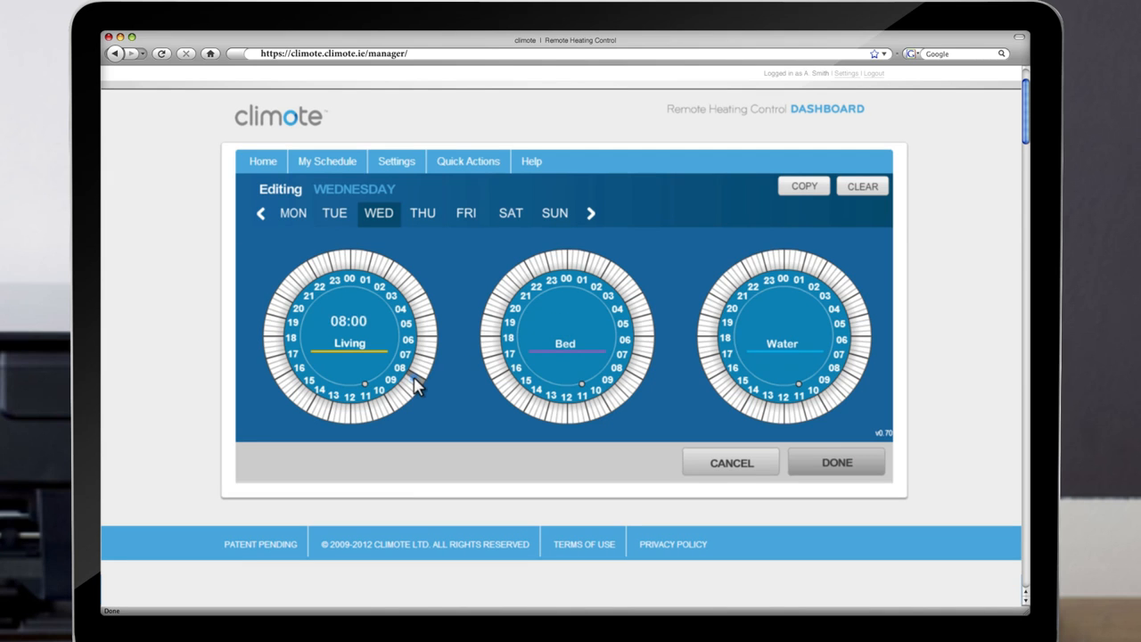
# Step: Draw Wednesday Living periods ending 09:15, 12:45 and 21:15, plus Bed and Water periods, then apply
pyautogui.moveTo(364, 384); pyautogui.dragTo(413, 399)
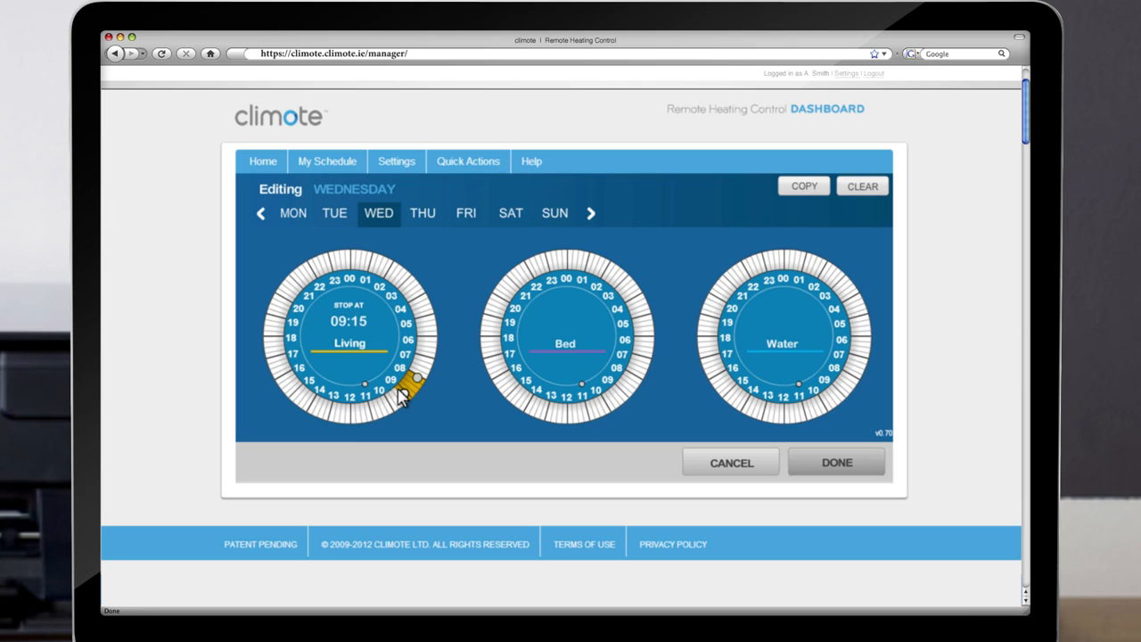
pyautogui.moveTo(415, 377); pyautogui.dragTo(344, 413)
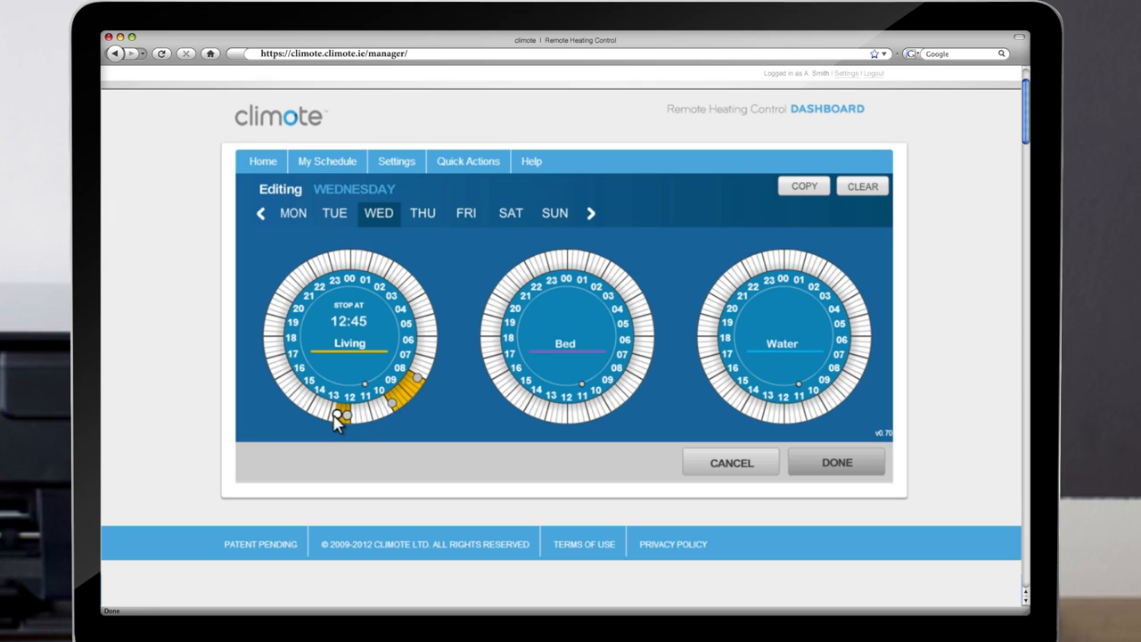
pyautogui.moveTo(343, 410); pyautogui.dragTo(299, 281)
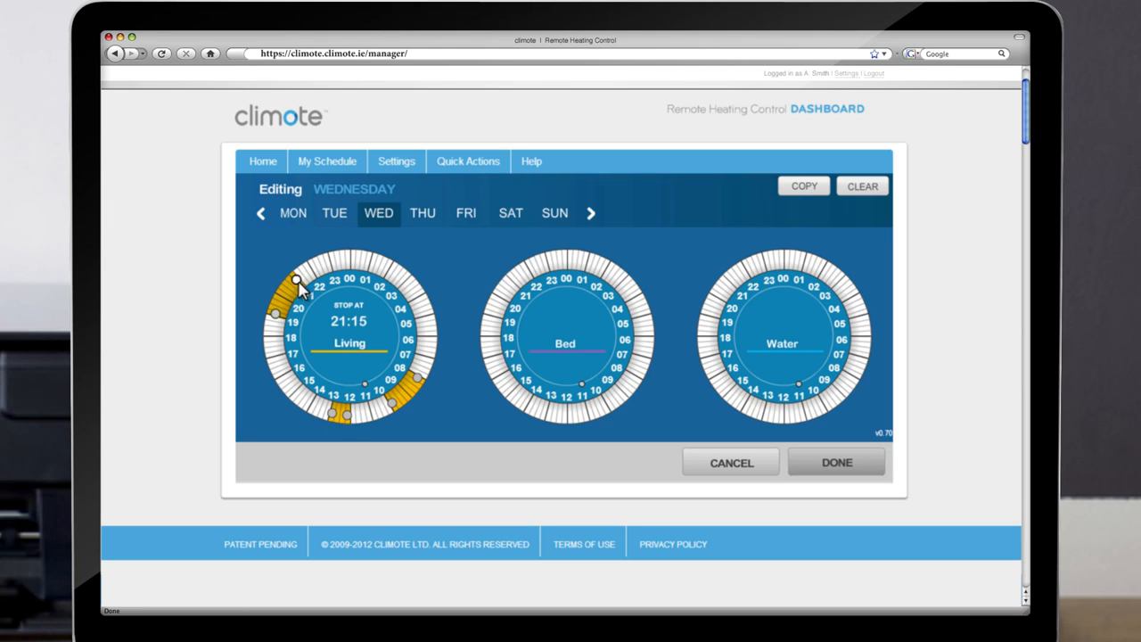
pyautogui.moveTo(296, 279); pyautogui.dragTo(309, 269)
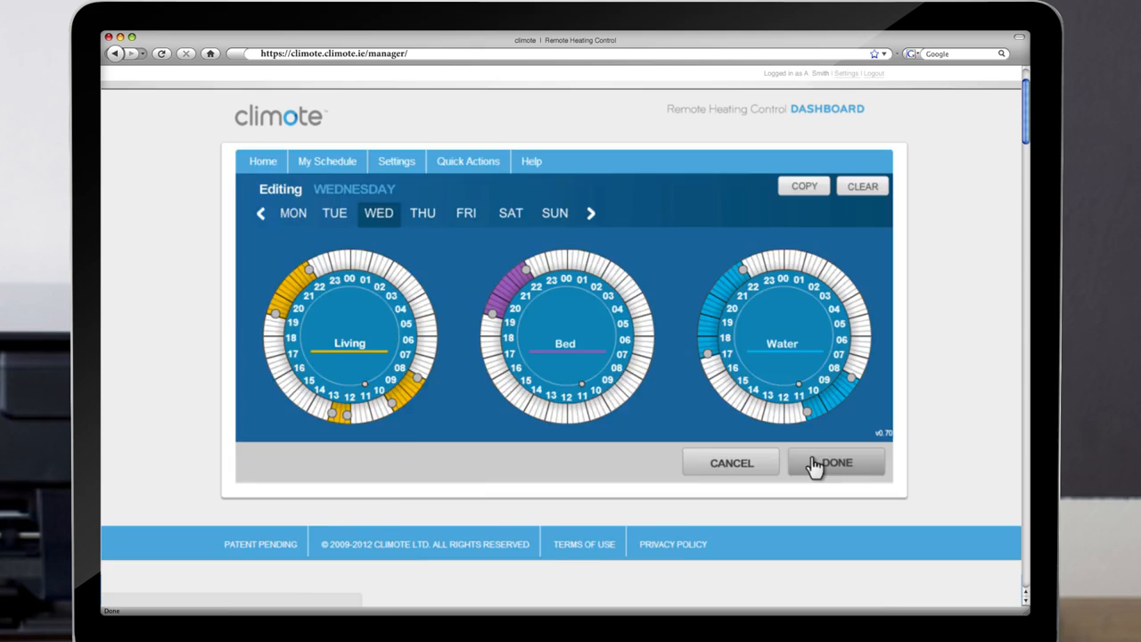
pyautogui.click(835, 463)
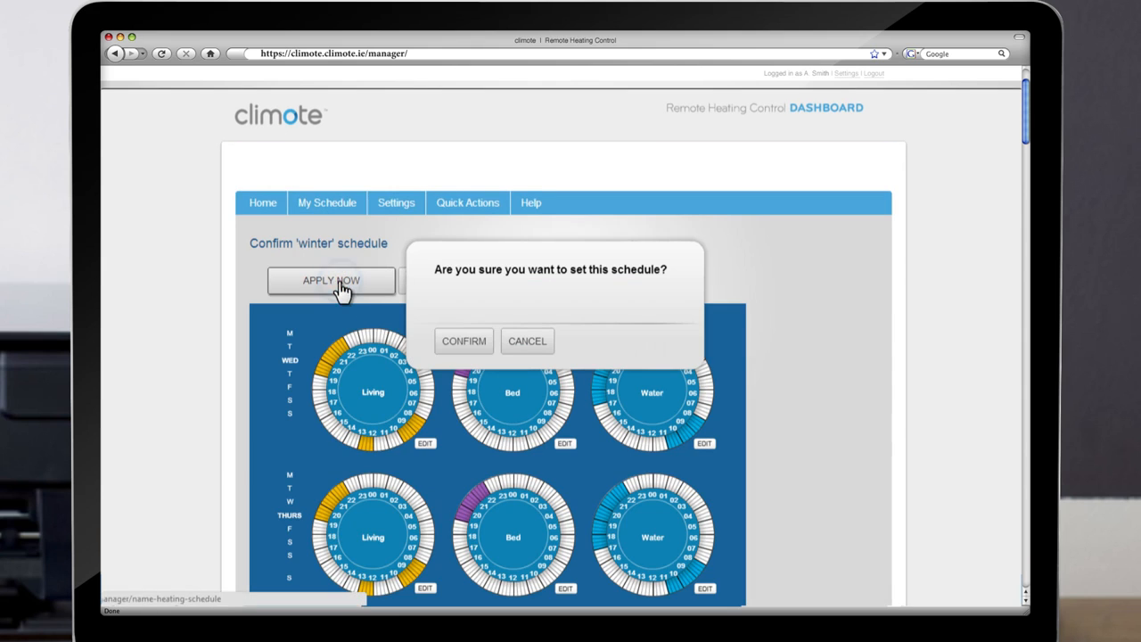
pyautogui.click(464, 341)
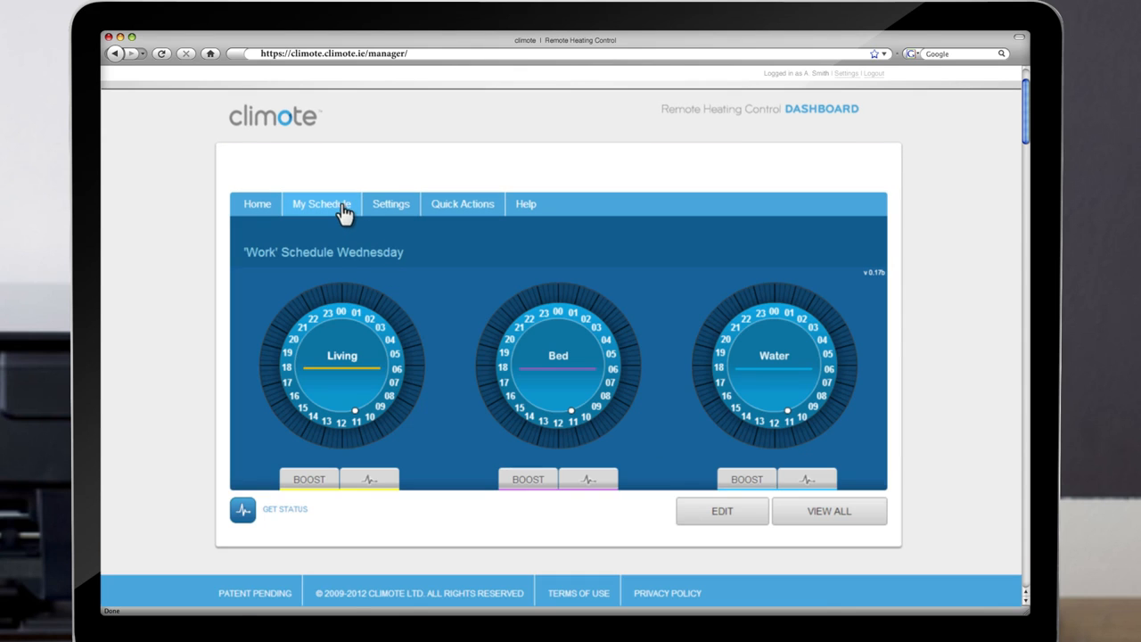
# Step: Edit winter, copy Wednesday to 7 Days (Mon-Sun), and finish to review the week
pyautogui.click(321, 204)
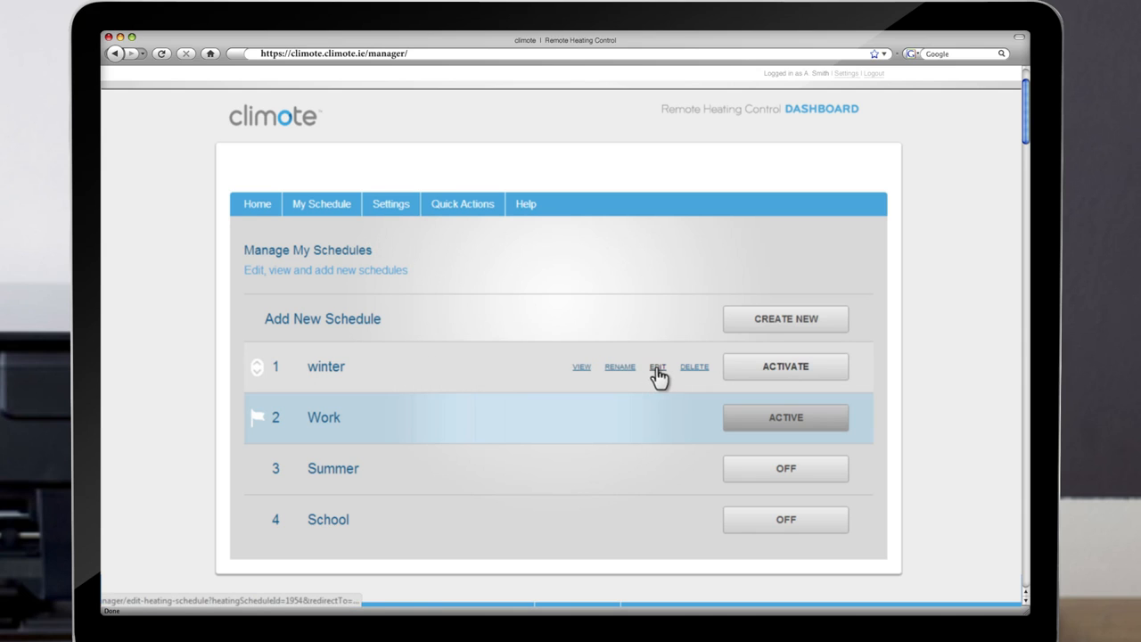
pyautogui.click(658, 367)
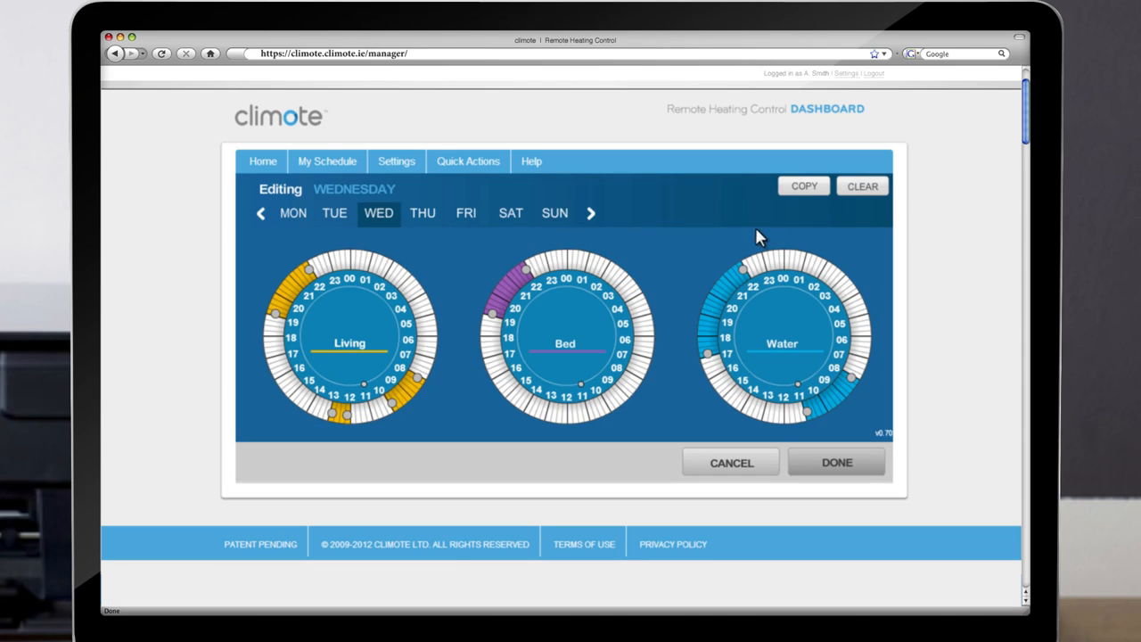
pyautogui.click(804, 185)
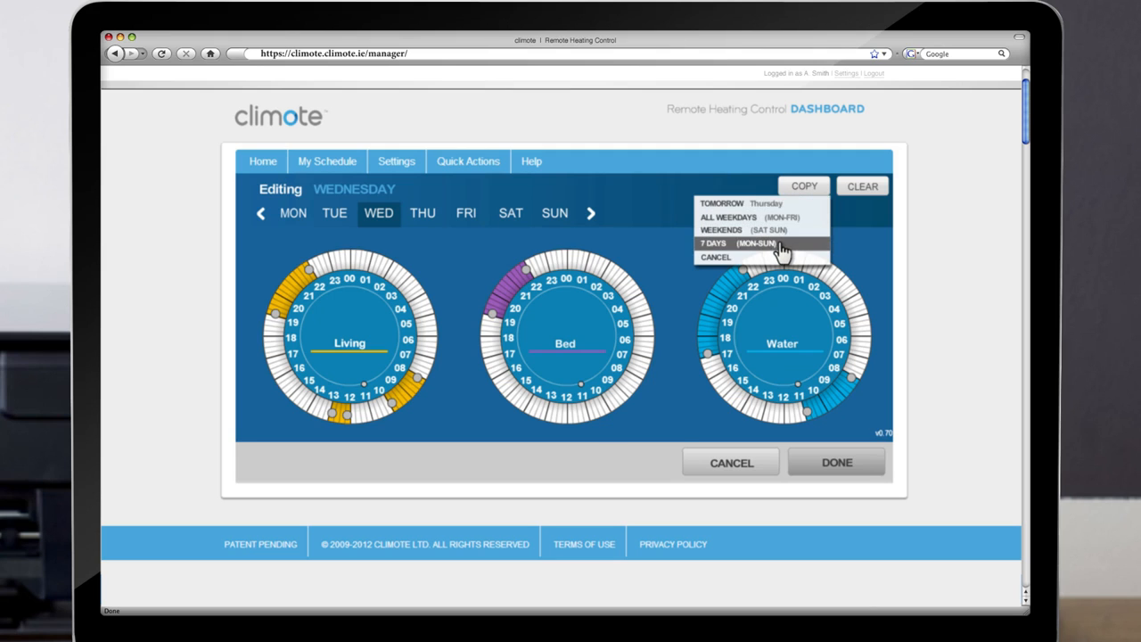
pyautogui.click(760, 244)
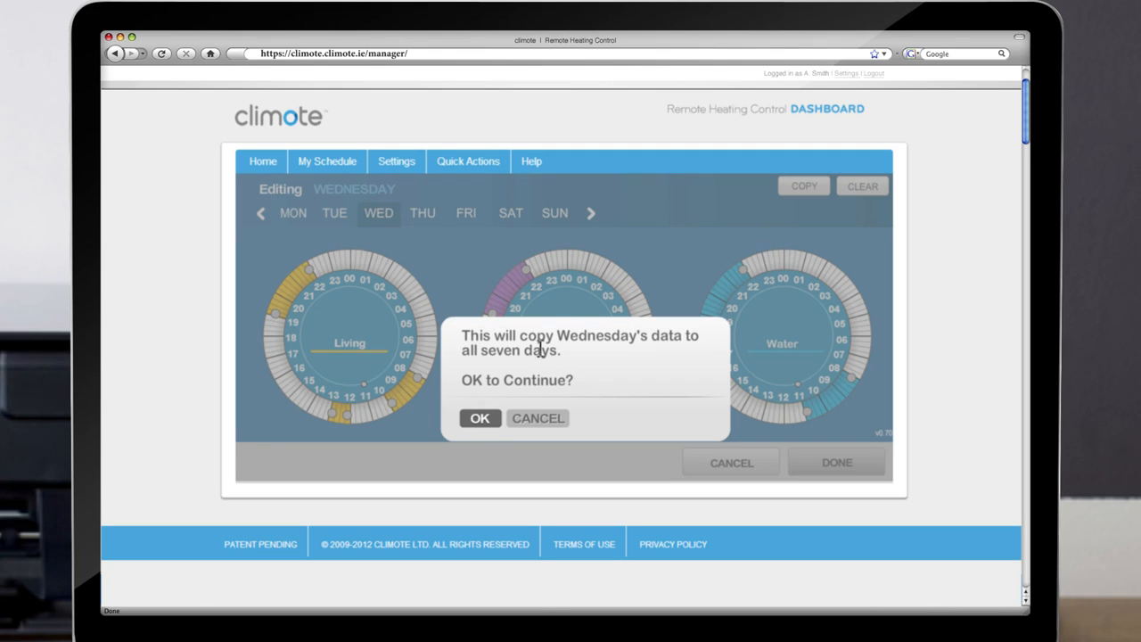
pyautogui.click(479, 417)
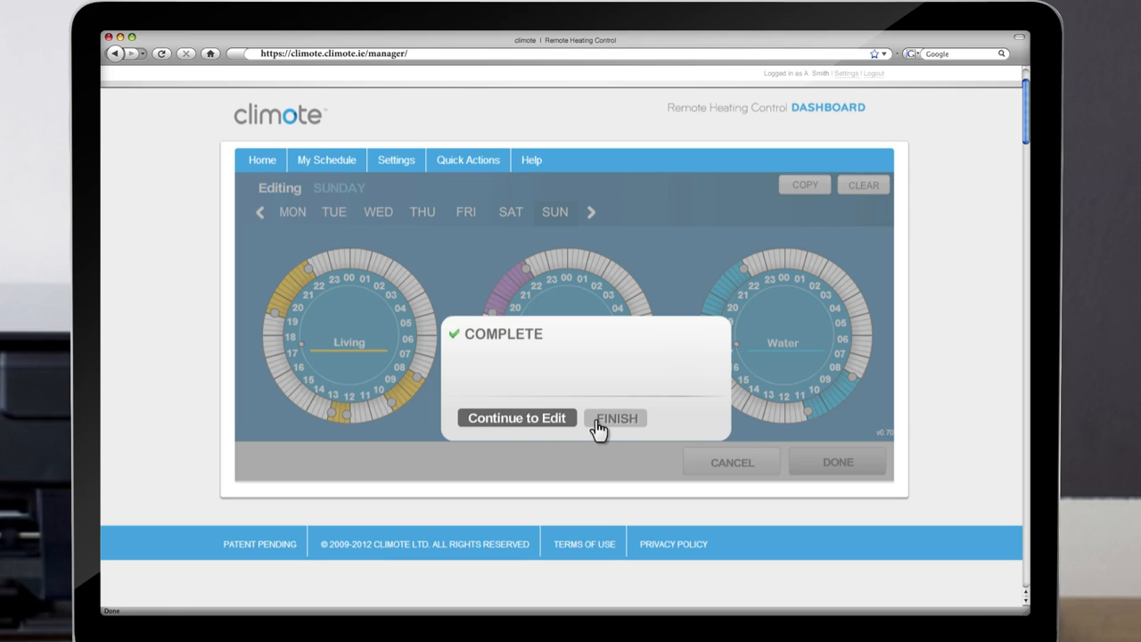
pyautogui.click(617, 417)
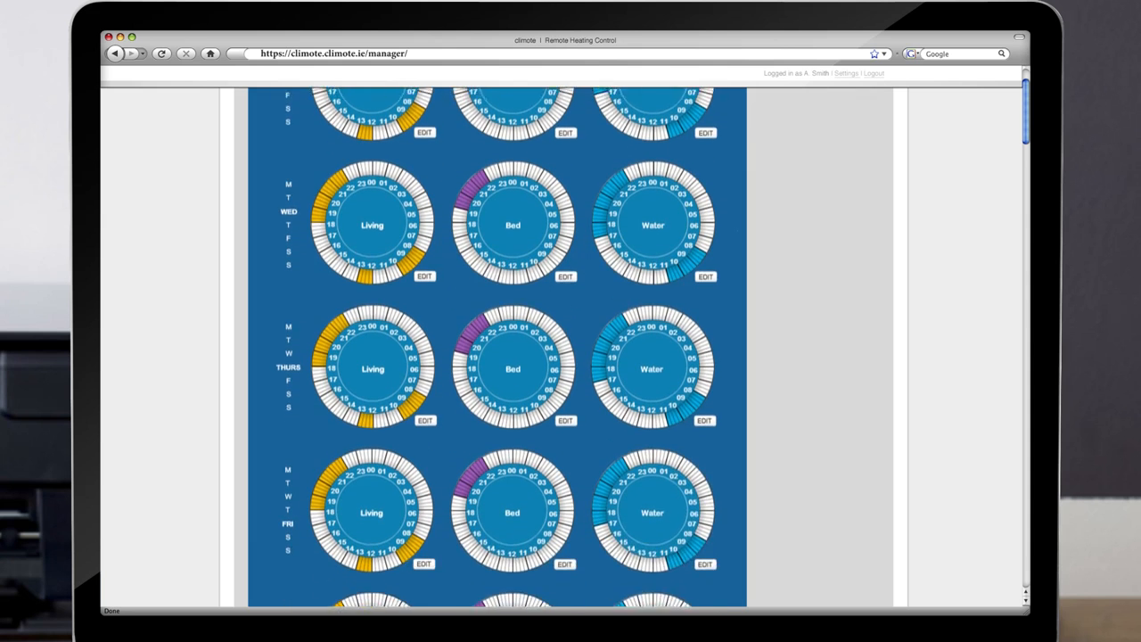
# Step: Apply and confirm the winter schedule, then continue back to the schedule list
pyautogui.scroll(-3)
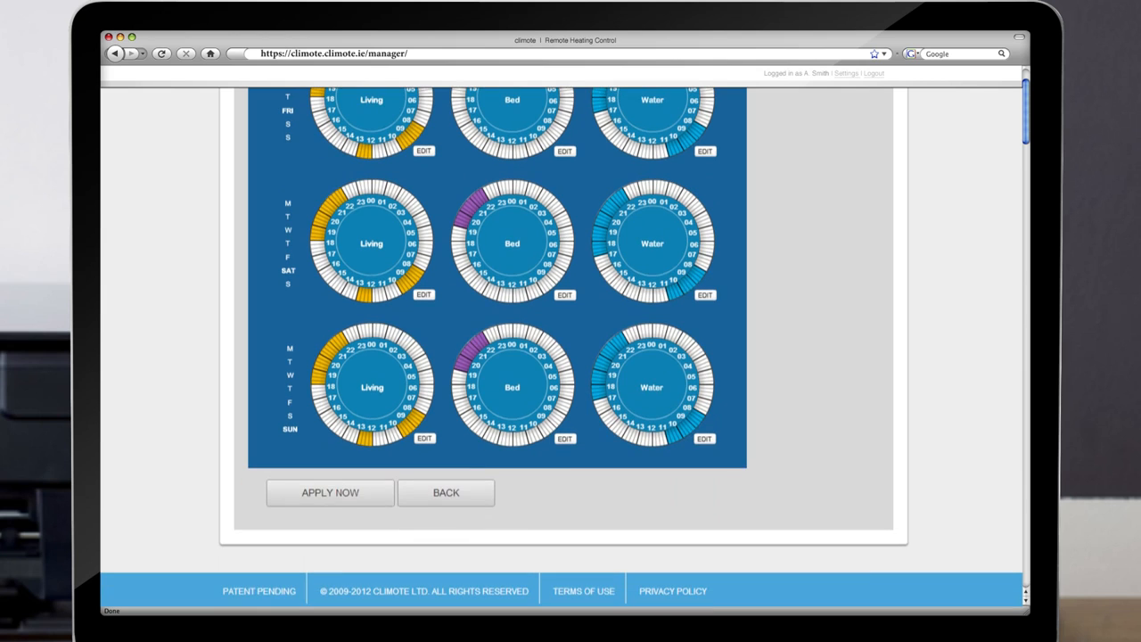
pyautogui.click(330, 492)
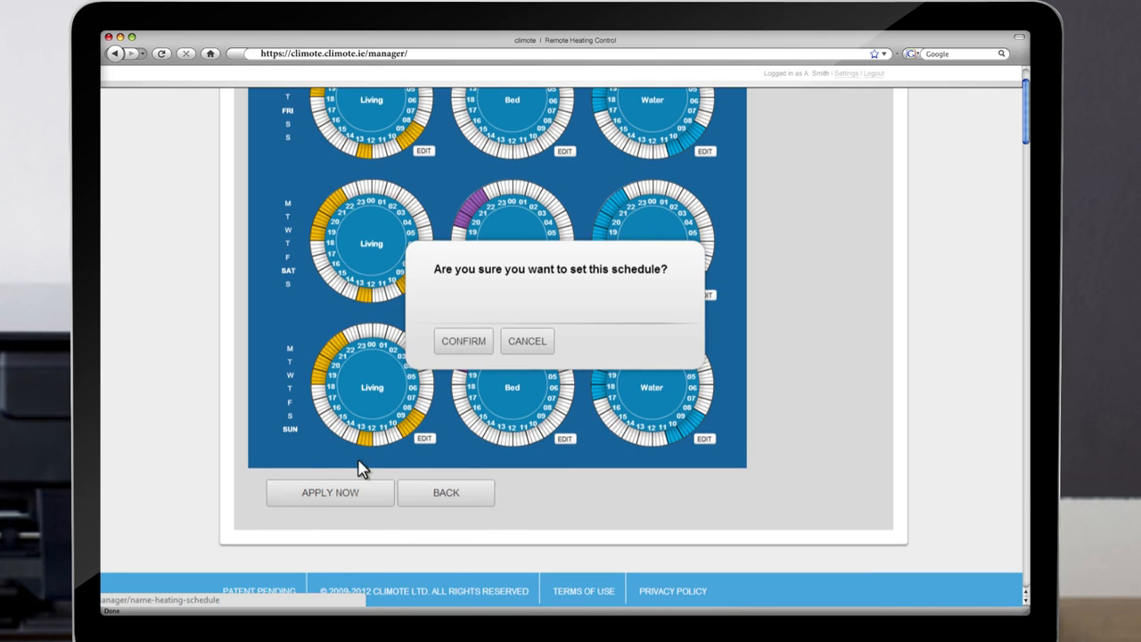
pyautogui.click(463, 341)
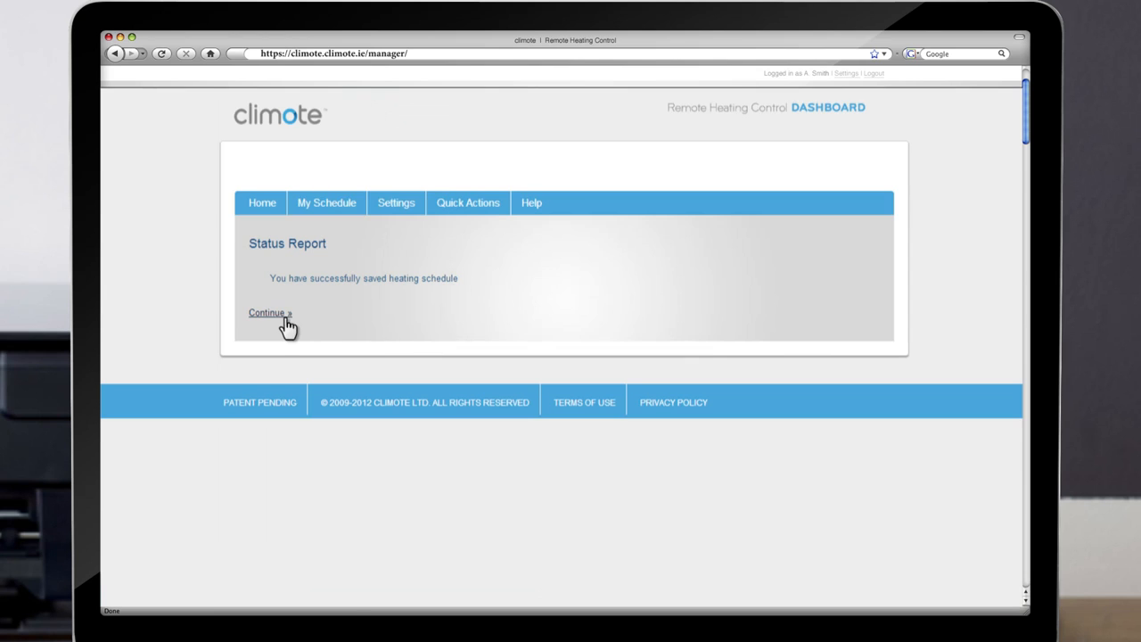
pyautogui.click(267, 313)
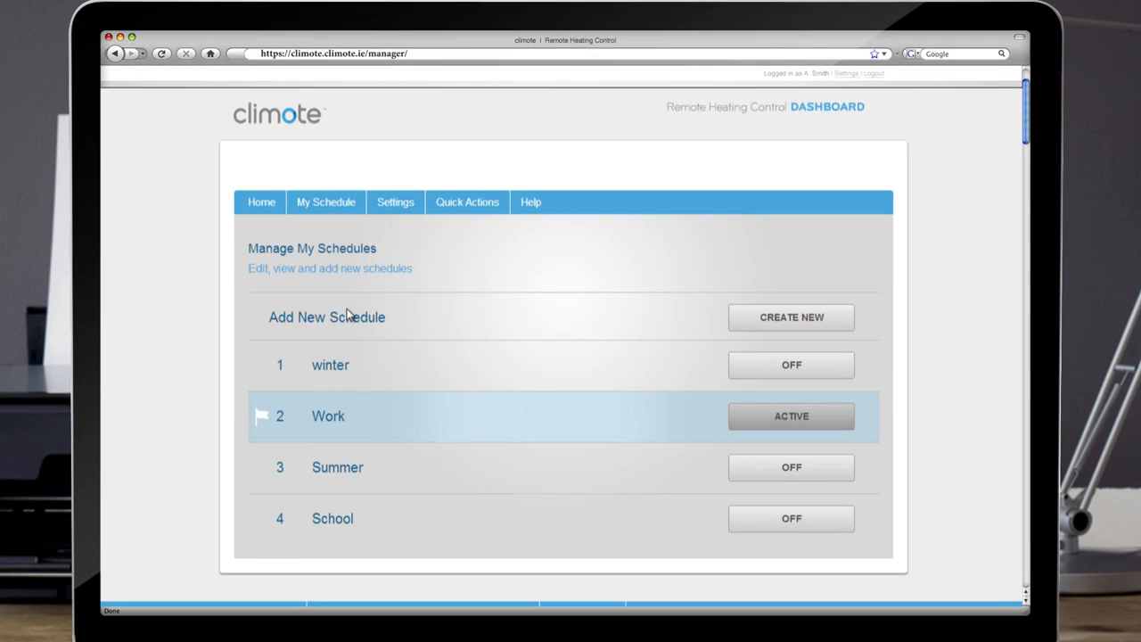
pyautogui.moveTo(379, 230)
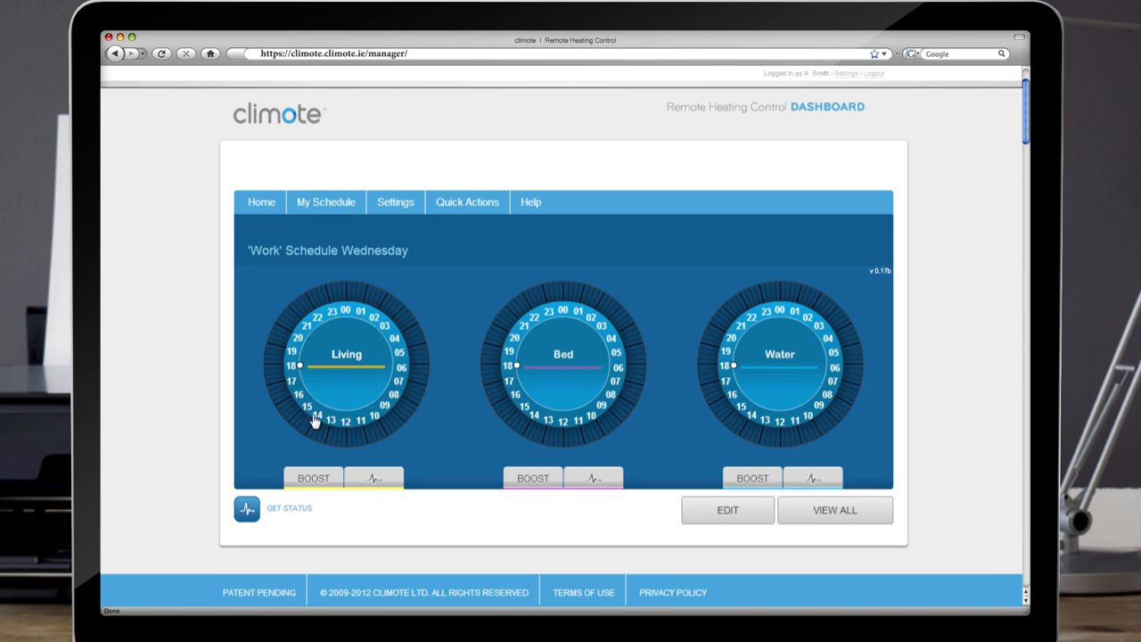
# Step: Set the Living boost dropdown to 2 hours, then apply and confirm the boost
pyautogui.click(313, 478)
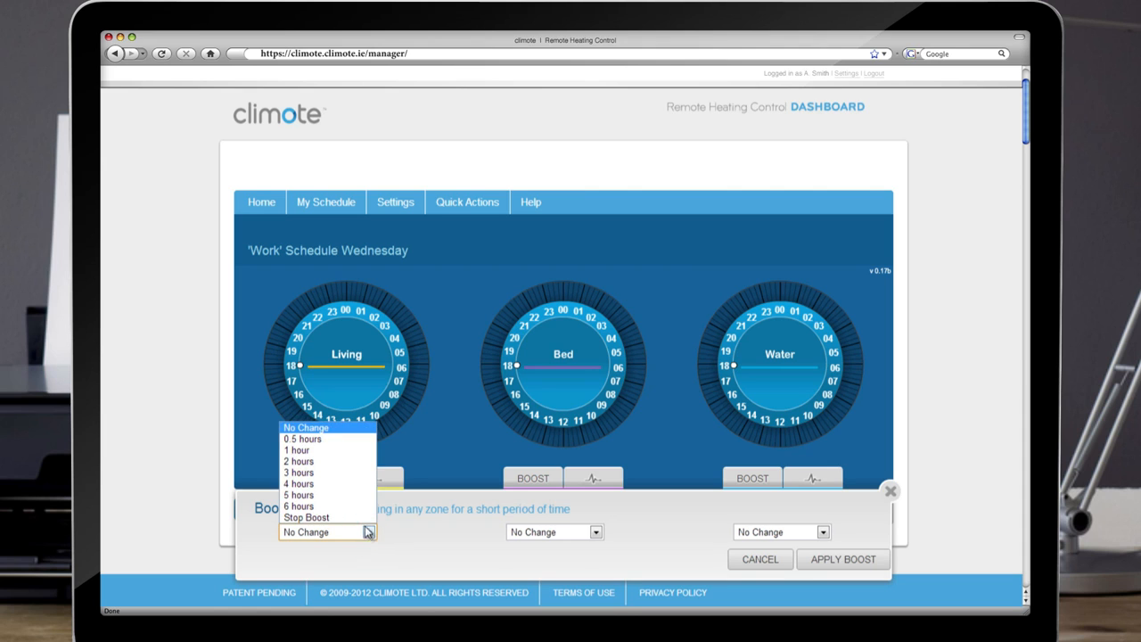
pyautogui.moveTo(348, 462)
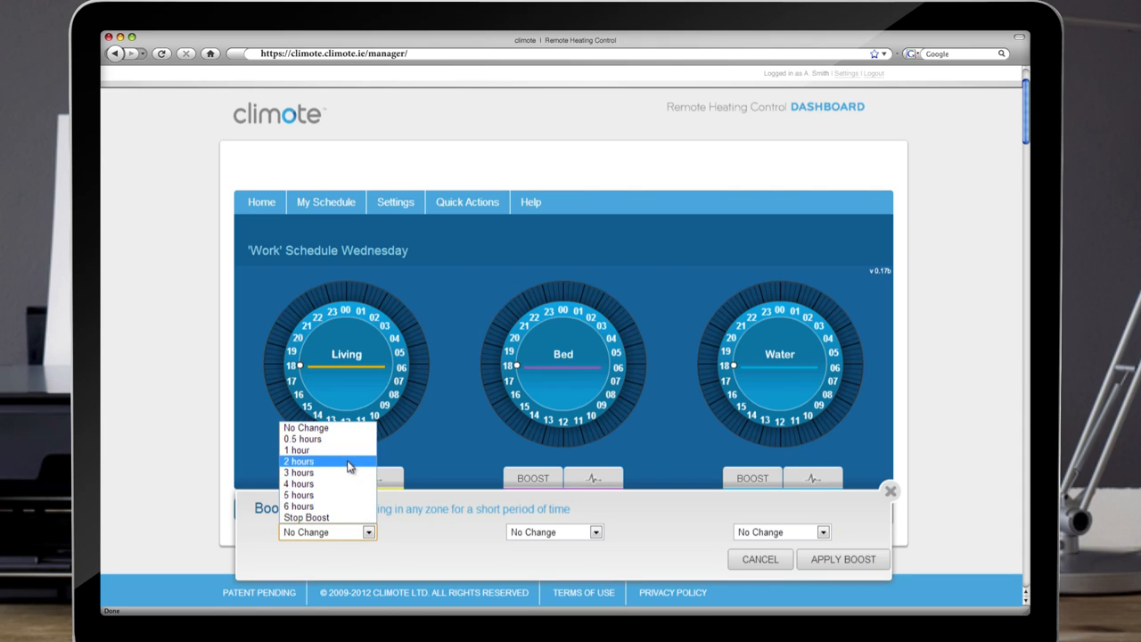
pyautogui.click(299, 461)
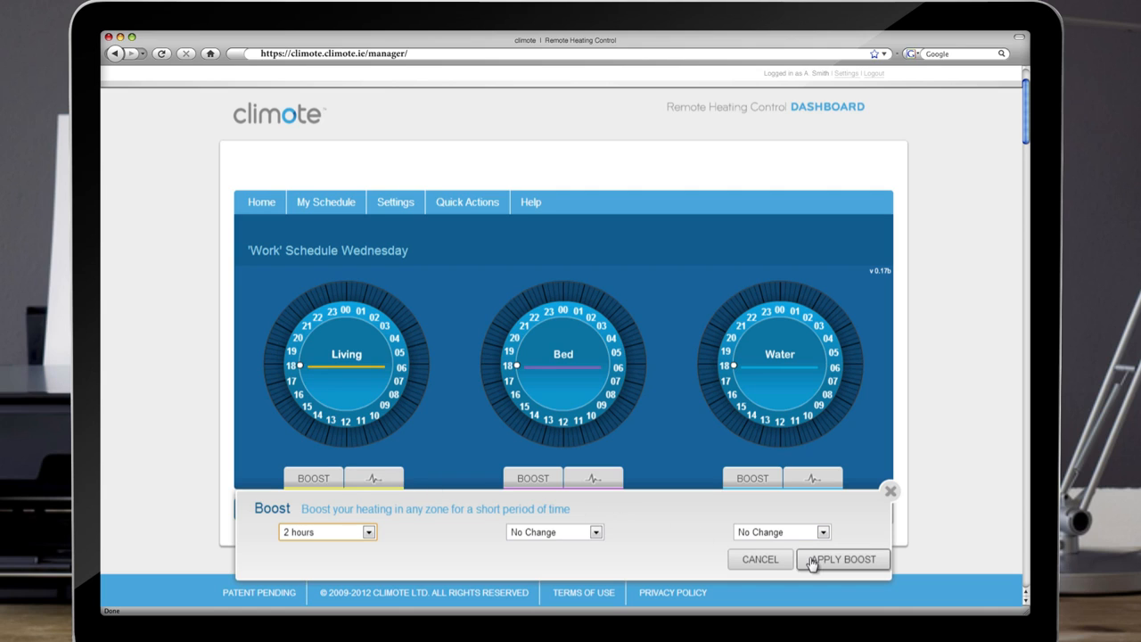
pyautogui.click(843, 559)
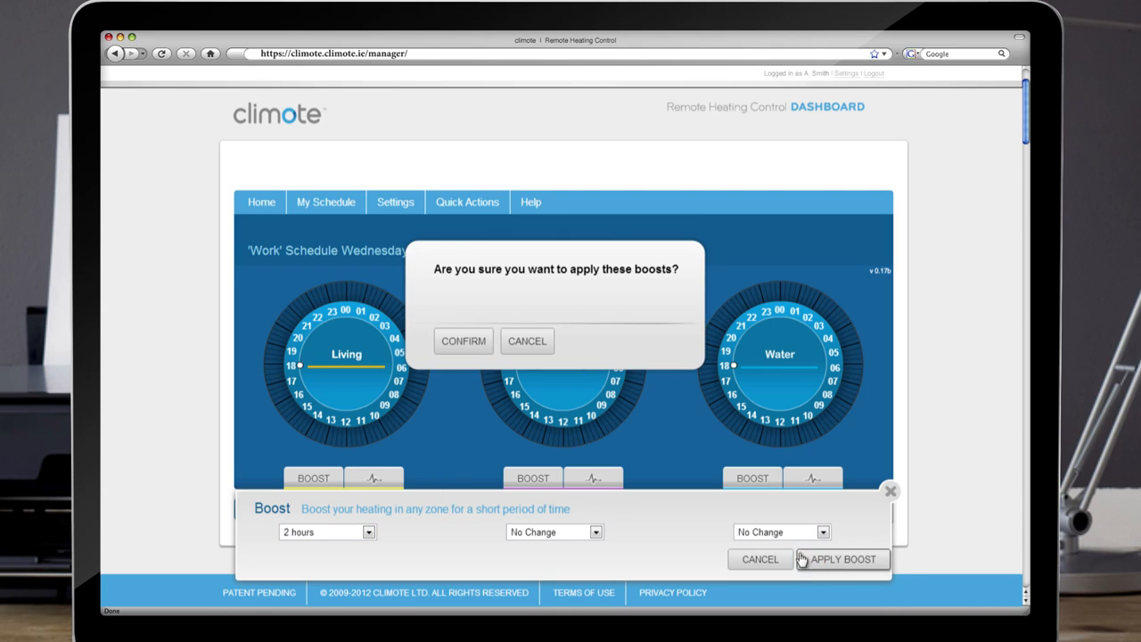
pyautogui.click(463, 340)
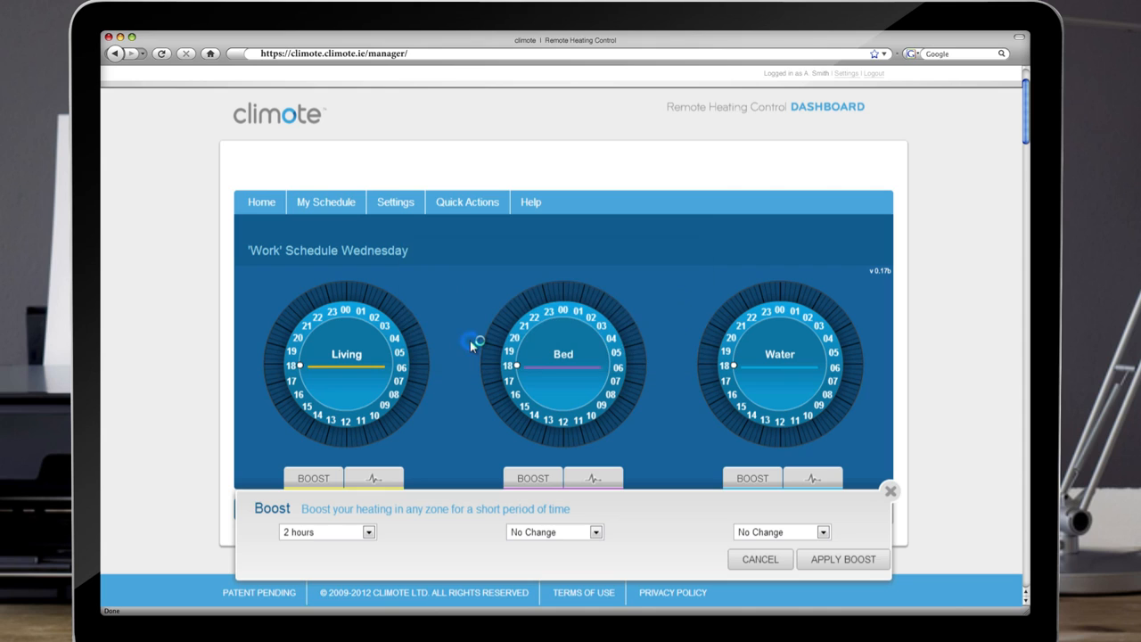
# Step: Choose Stop Boost for the Living zone and apply the boost change
pyautogui.click(313, 478)
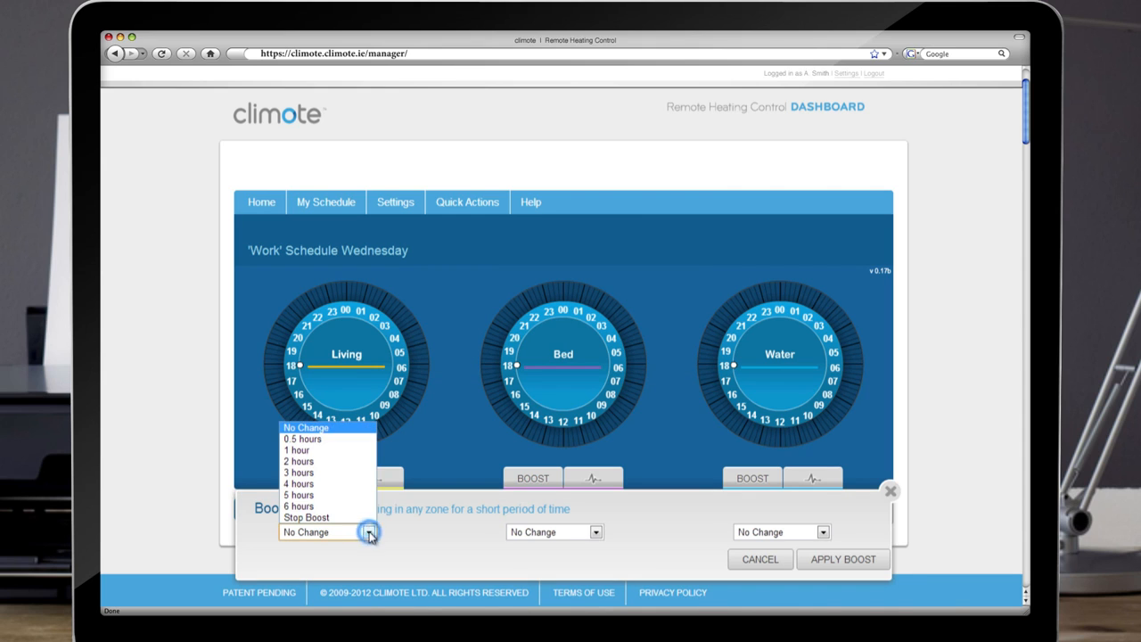
pyautogui.moveTo(306, 518)
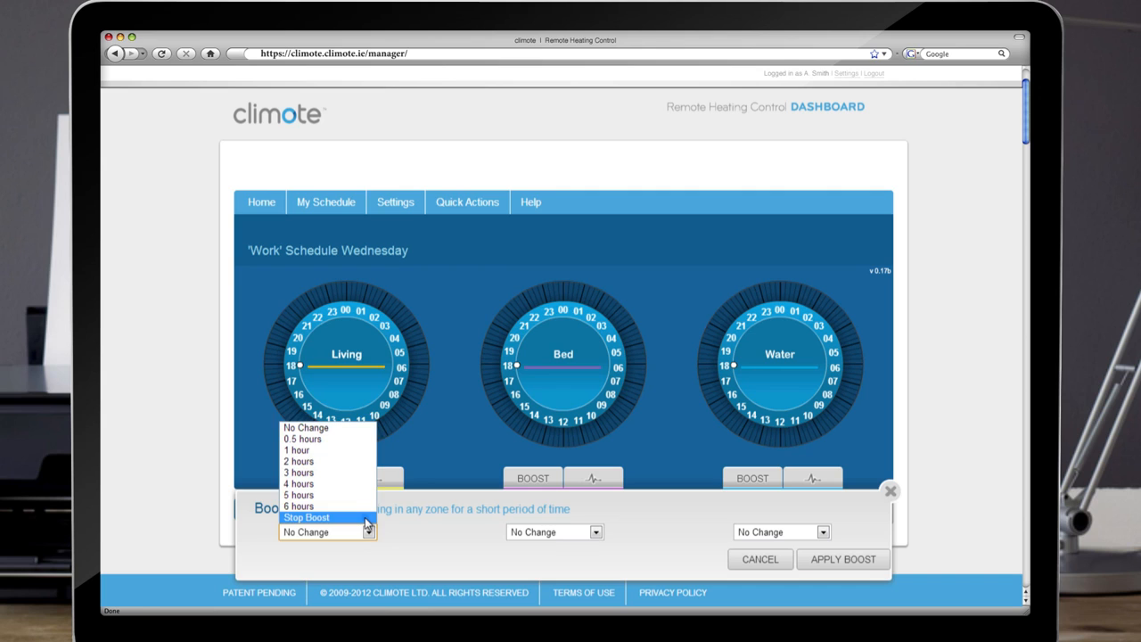
pyautogui.click(307, 517)
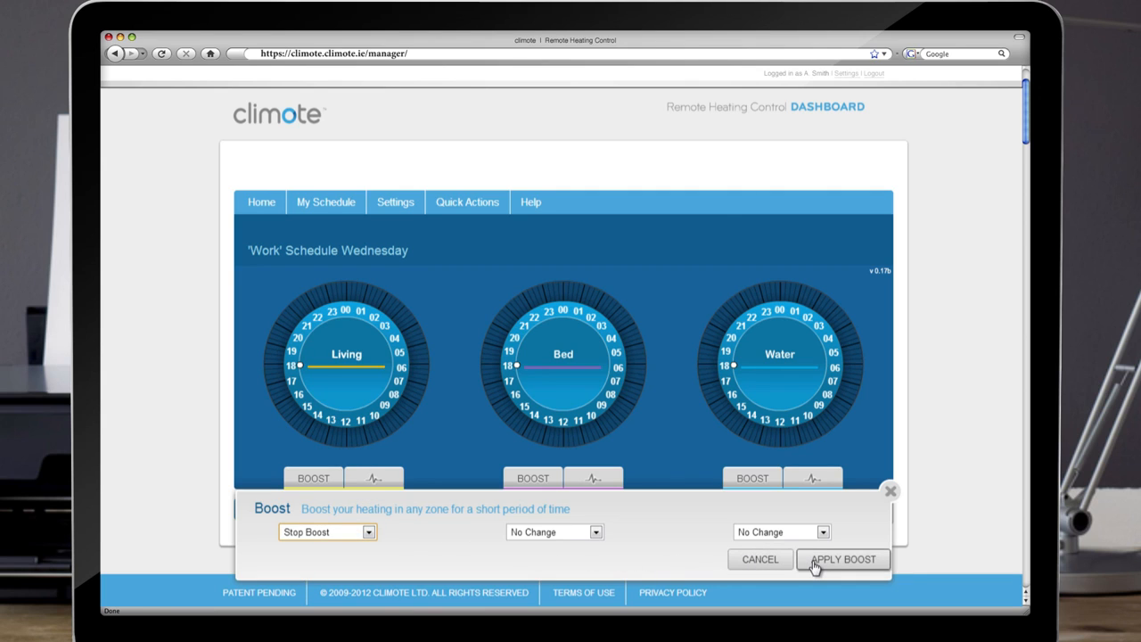
pyautogui.click(842, 559)
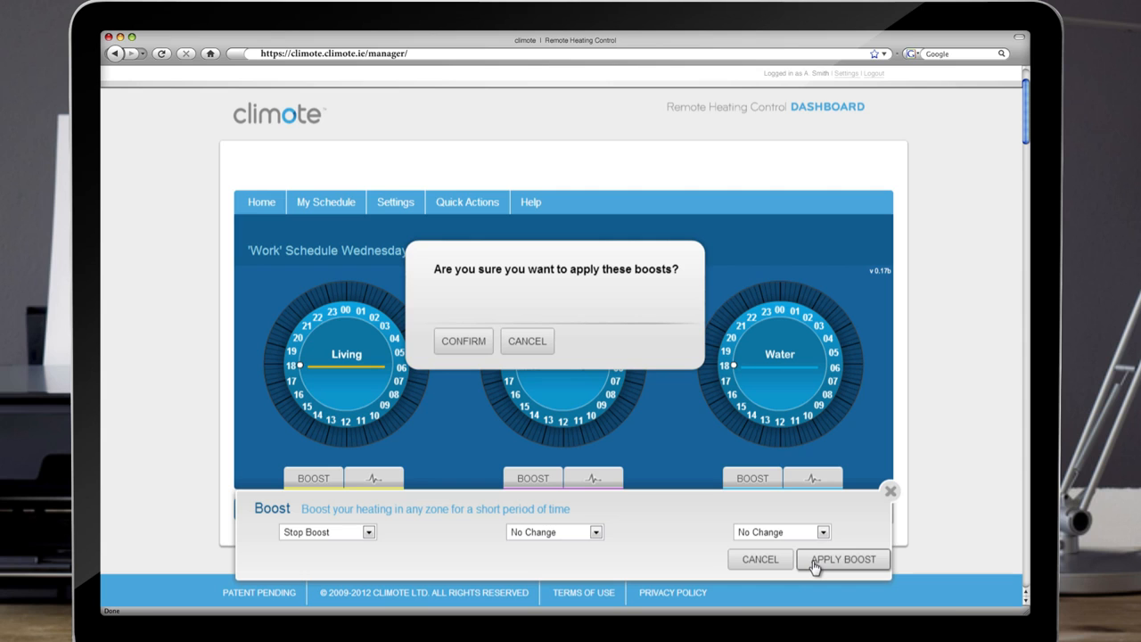
pyautogui.moveTo(527, 340)
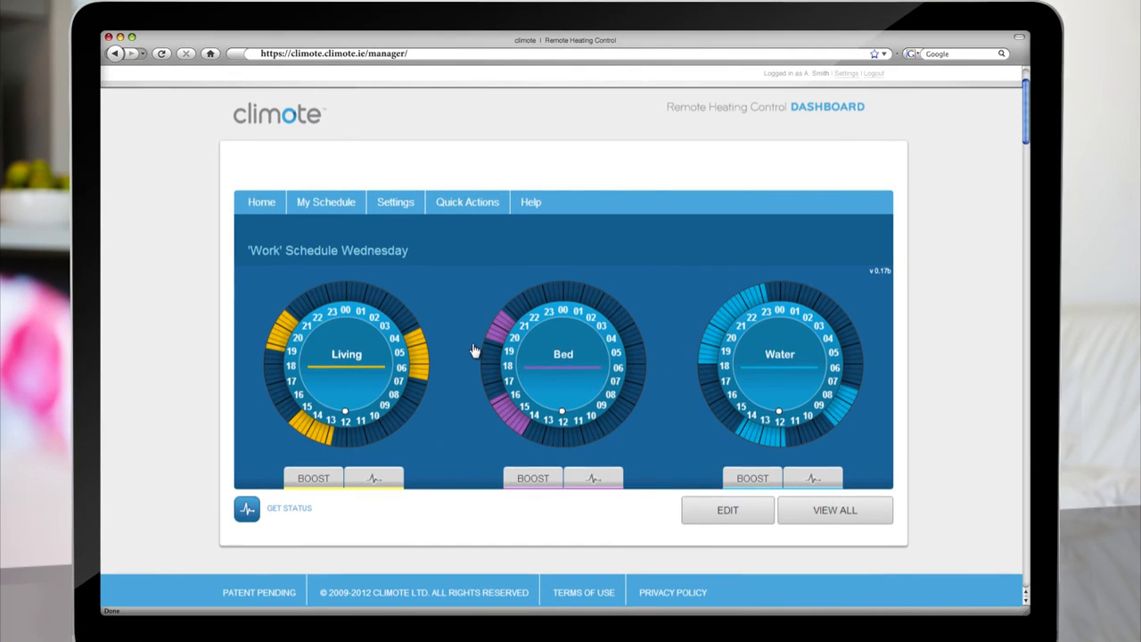
# Step: Enter 21 days under Quick Actions > Holiday, then apply and confirm
pyautogui.click(467, 202)
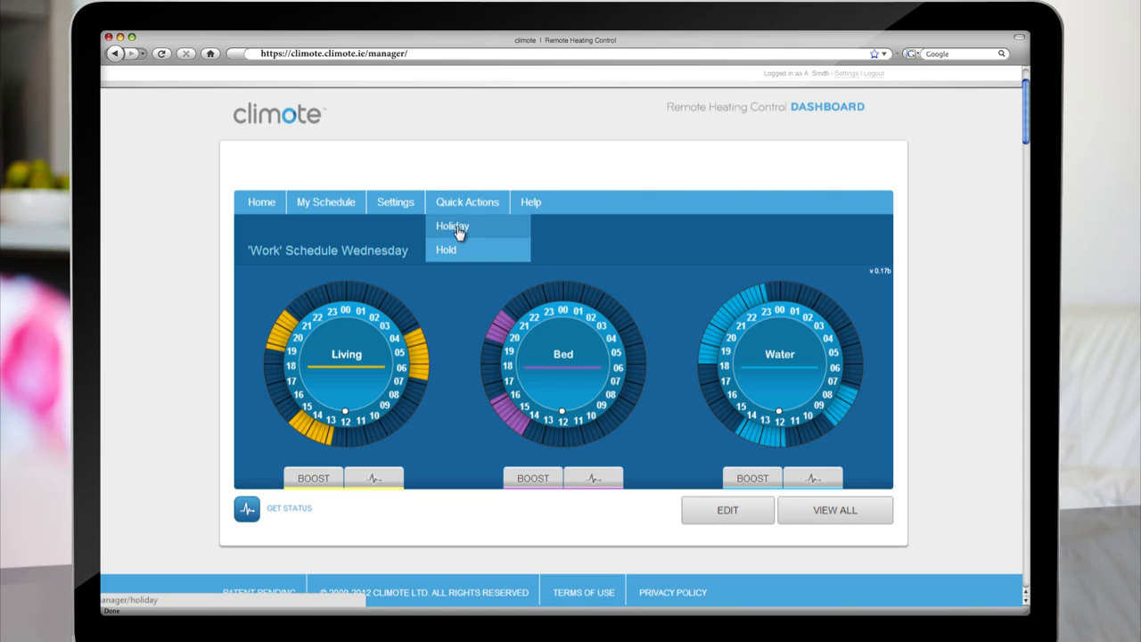
pyautogui.click(452, 225)
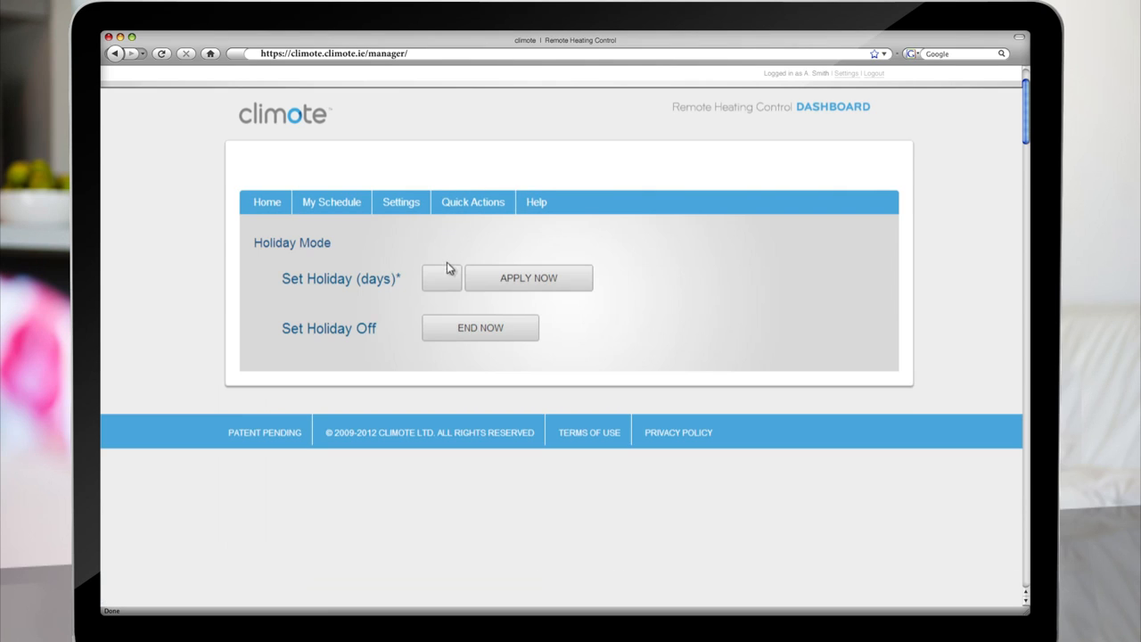
pyautogui.click(442, 277)
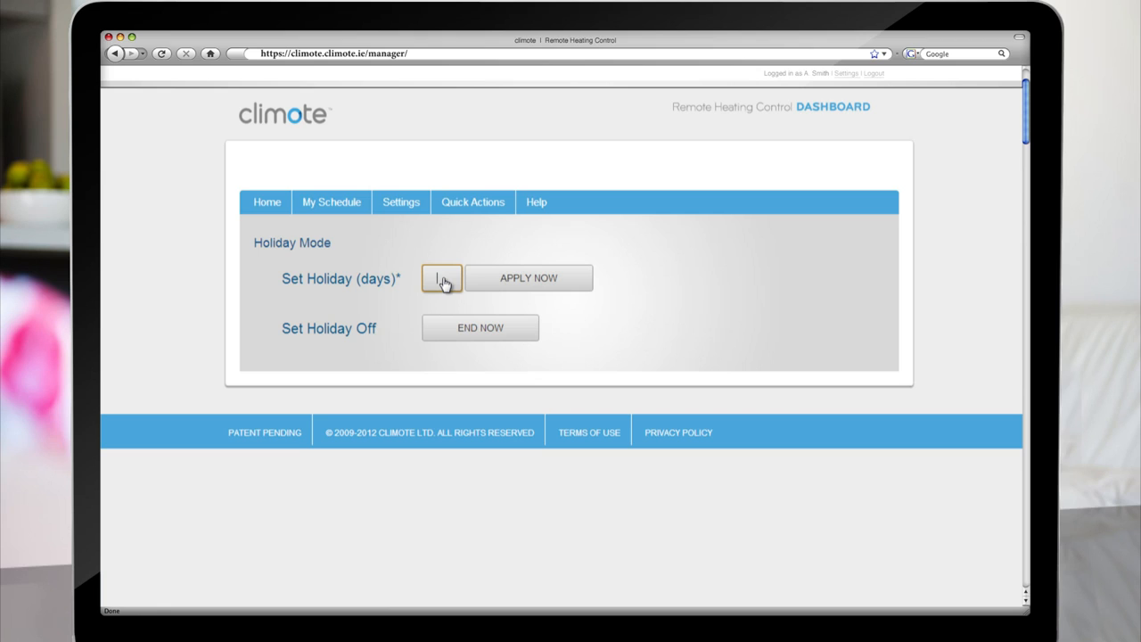
pyautogui.write('21')
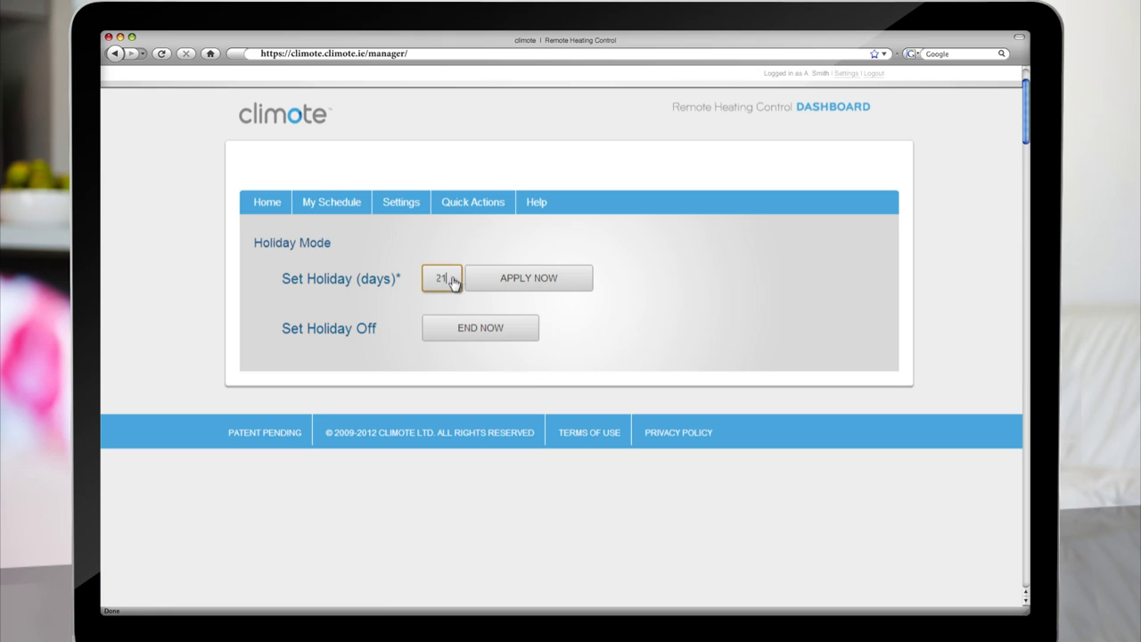
pyautogui.click(527, 277)
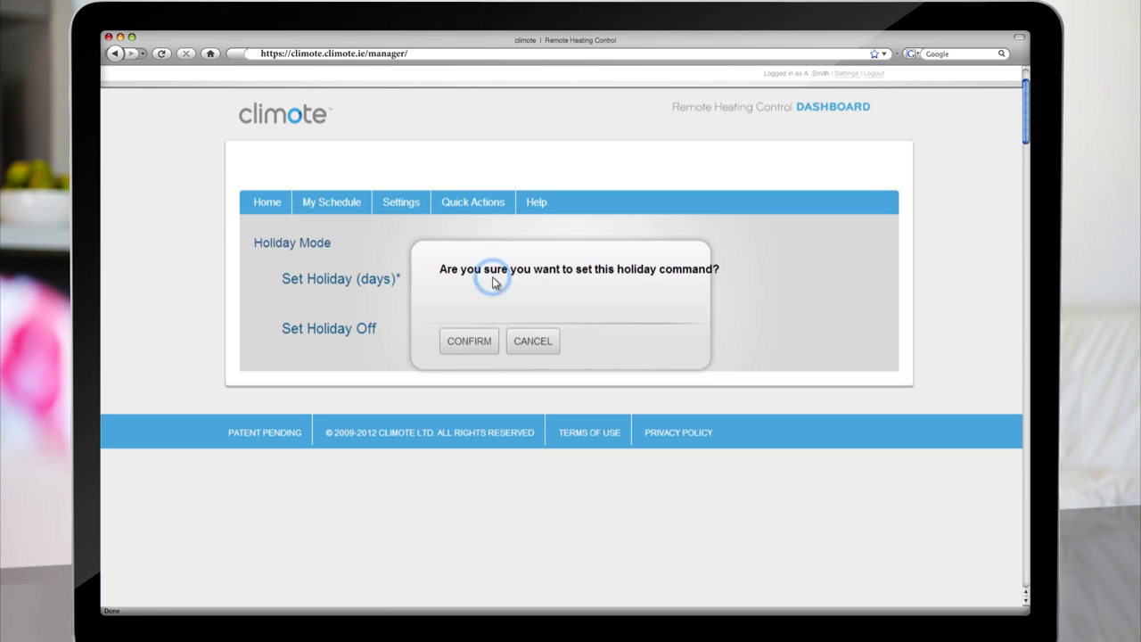
pyautogui.moveTo(469, 341)
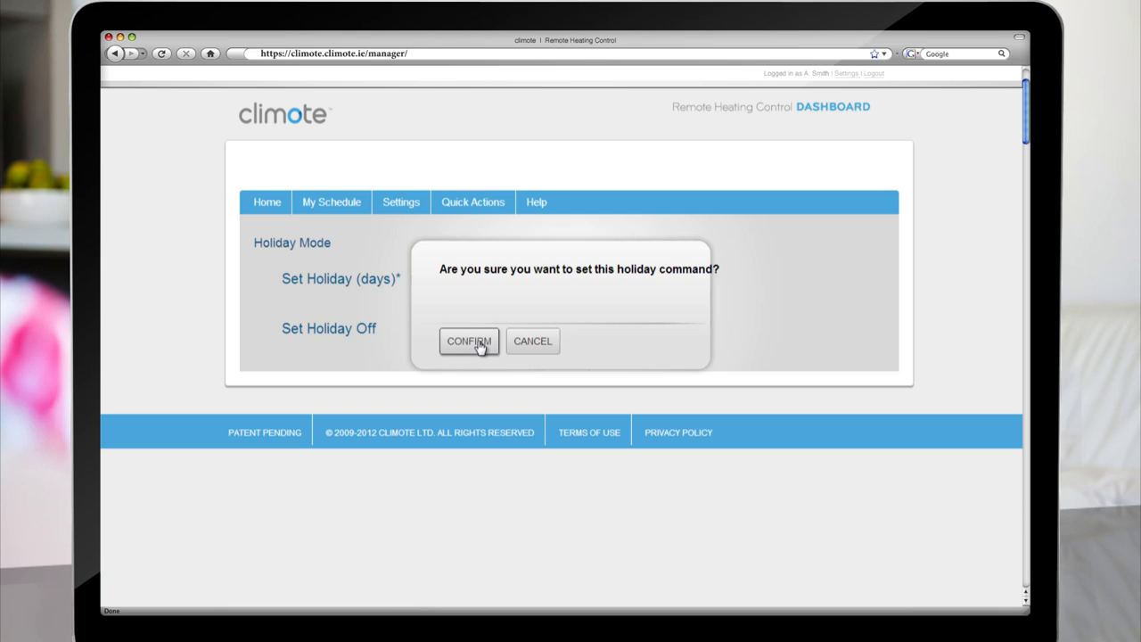
pyautogui.click(469, 341)
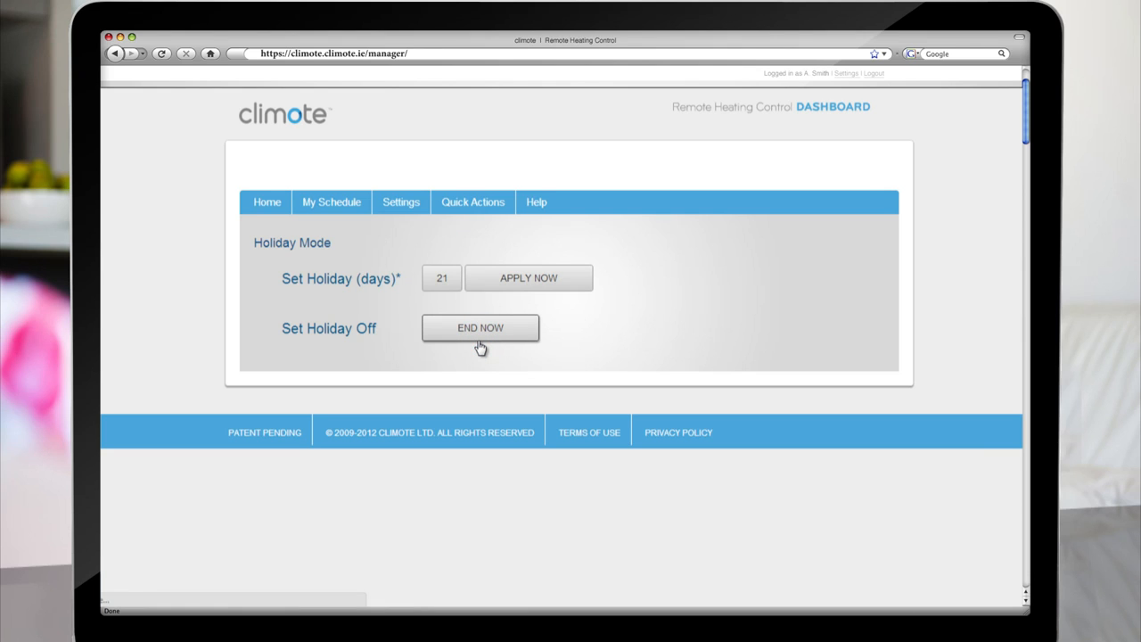
pyautogui.click(473, 202)
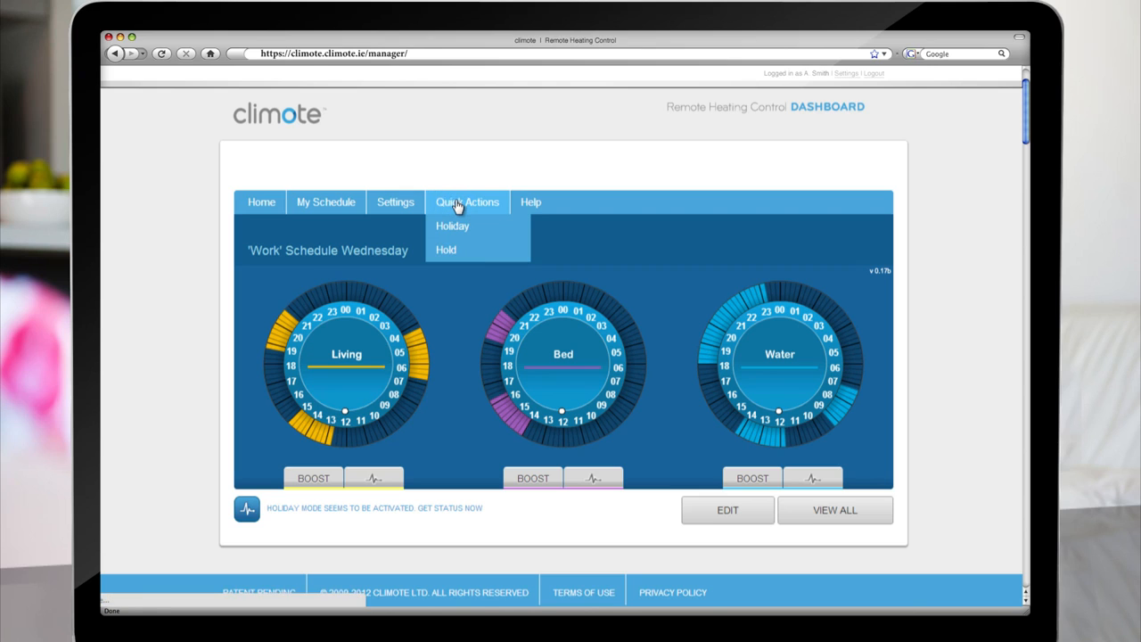
pyautogui.moveTo(453, 225)
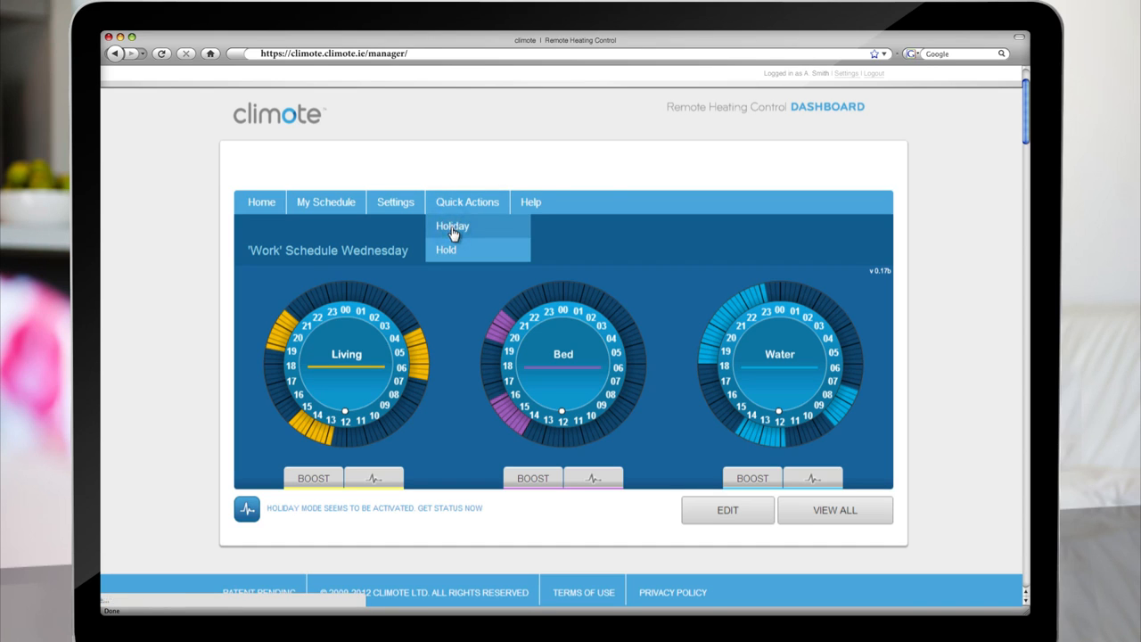
# Step: End the current holiday from the Holiday settings and confirm
pyautogui.click(452, 226)
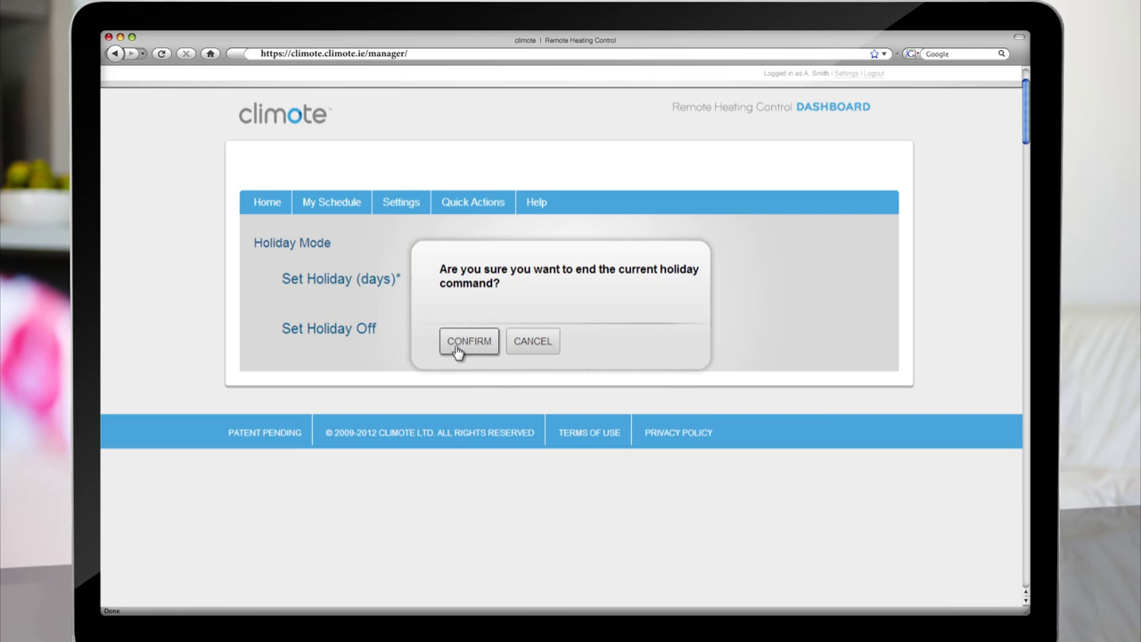
pyautogui.click(468, 340)
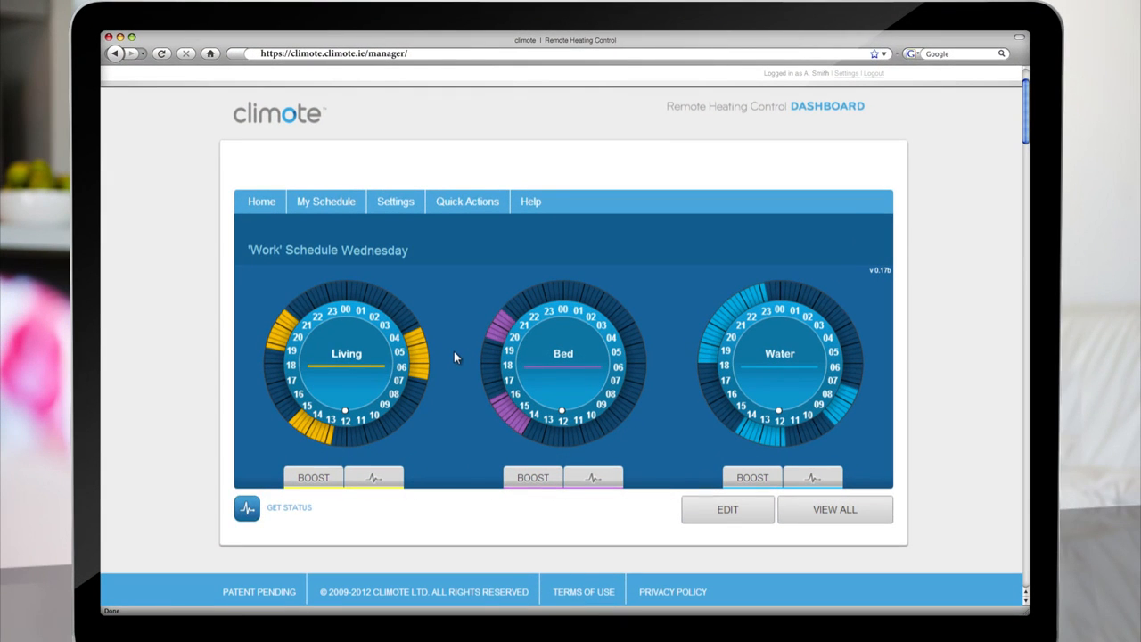
pyautogui.moveTo(386, 461)
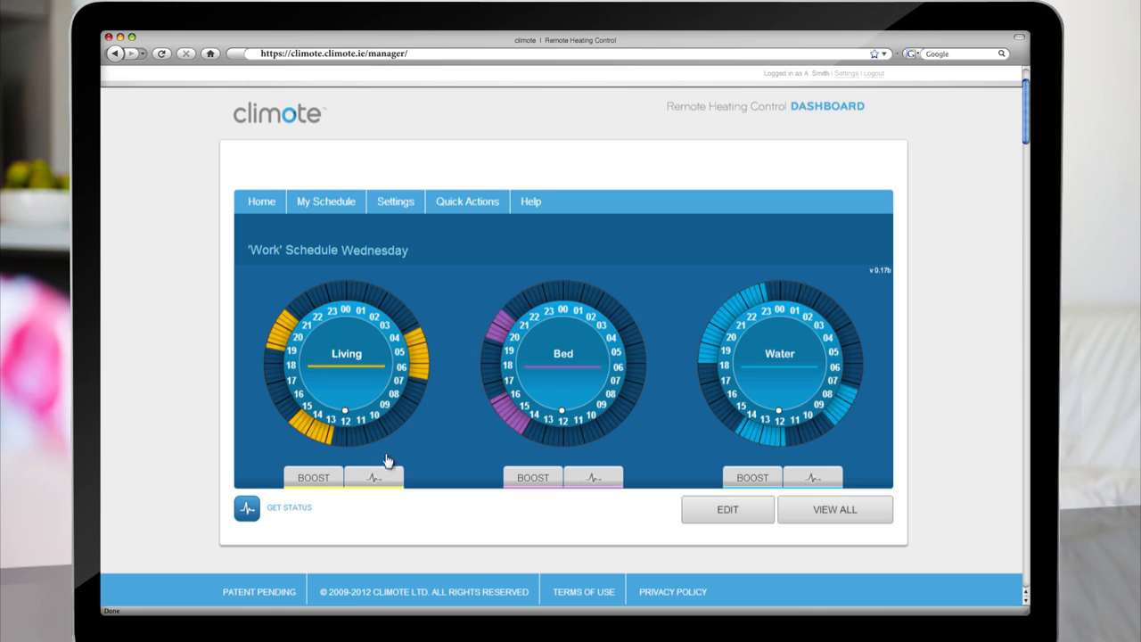
# Step: Choose 21 degrees in the Living zone's Temperature dropdown, then apply and confirm
pyautogui.click(373, 478)
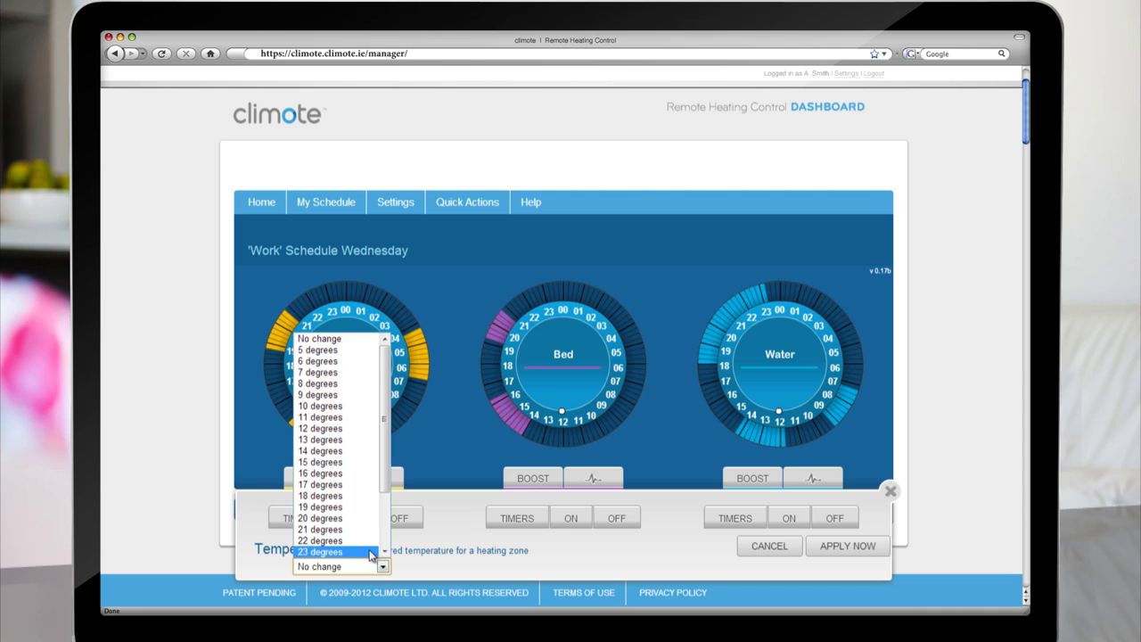
pyautogui.click(330, 567)
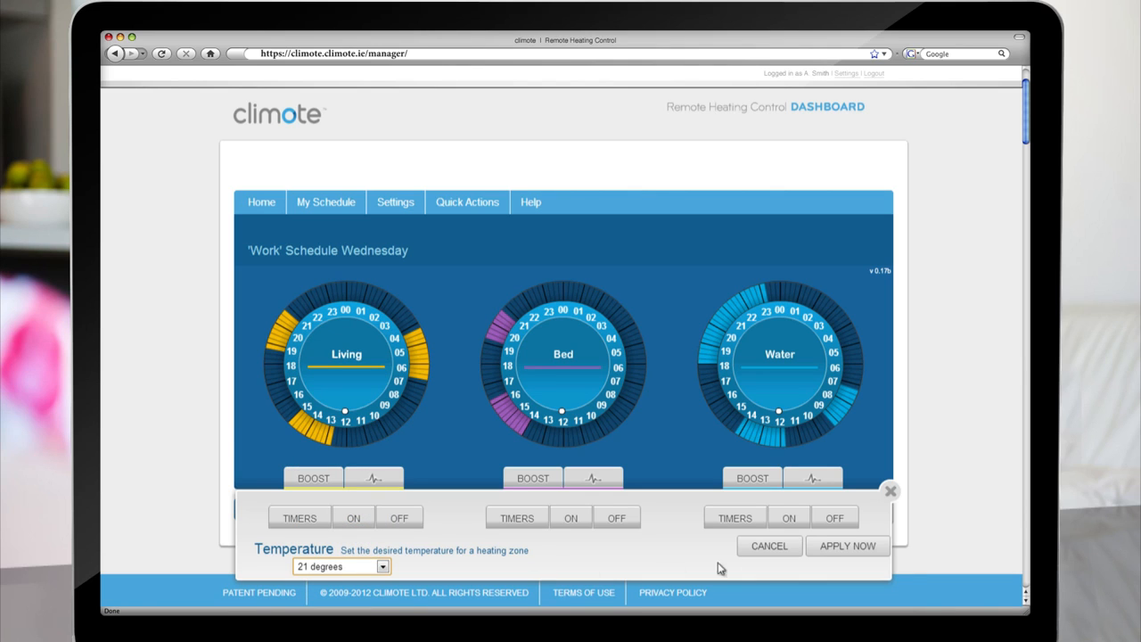
pyautogui.click(845, 546)
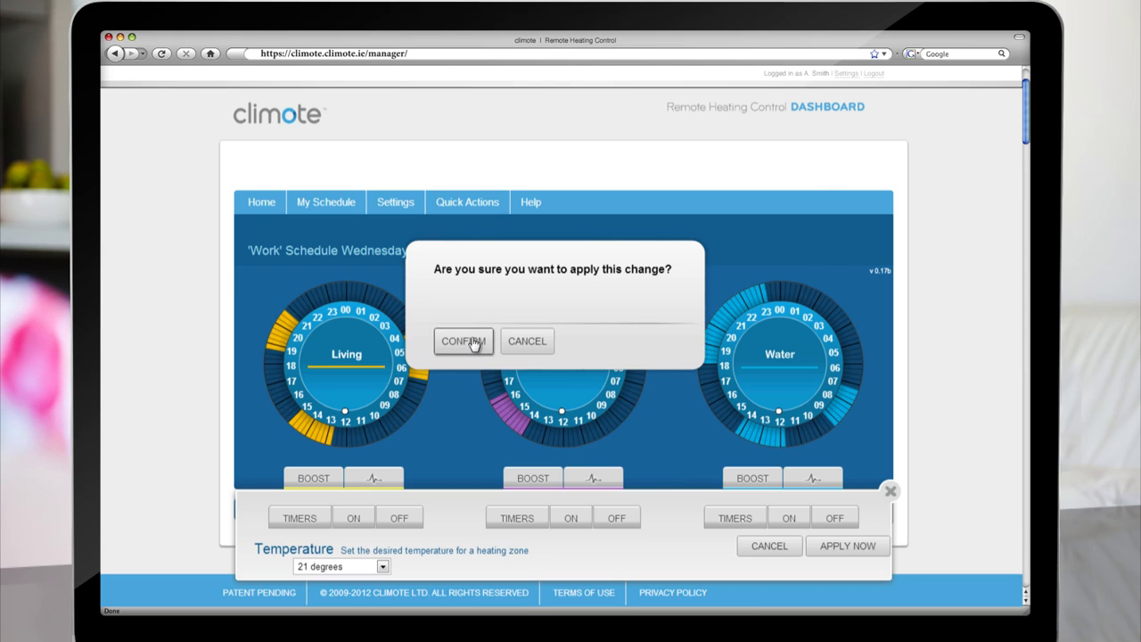
pyautogui.click(462, 342)
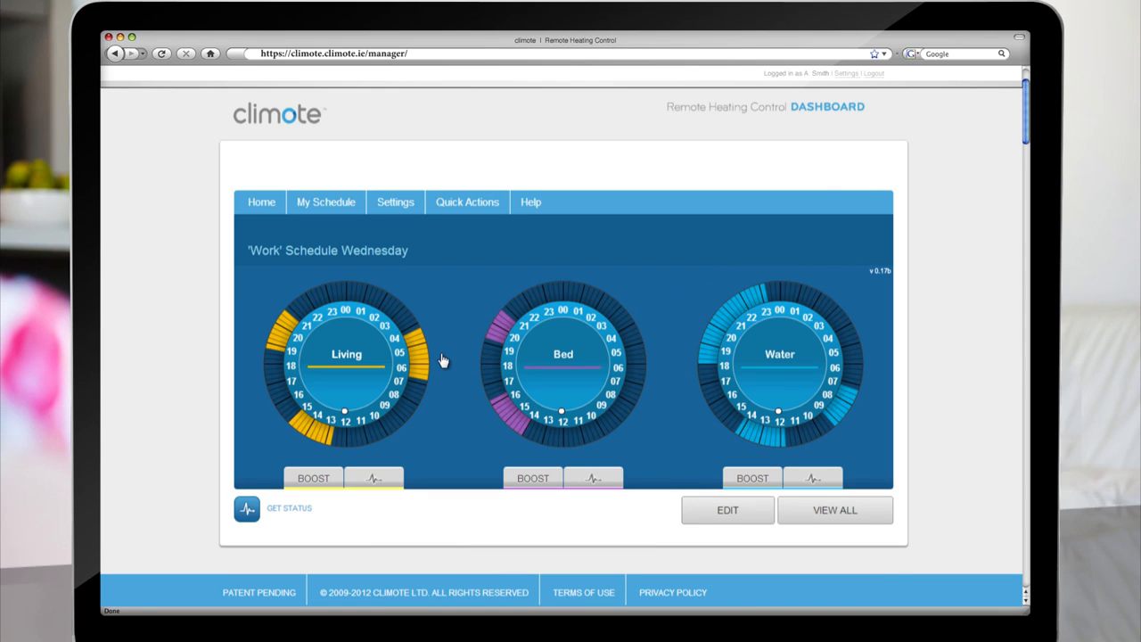
pyautogui.moveTo(392, 465)
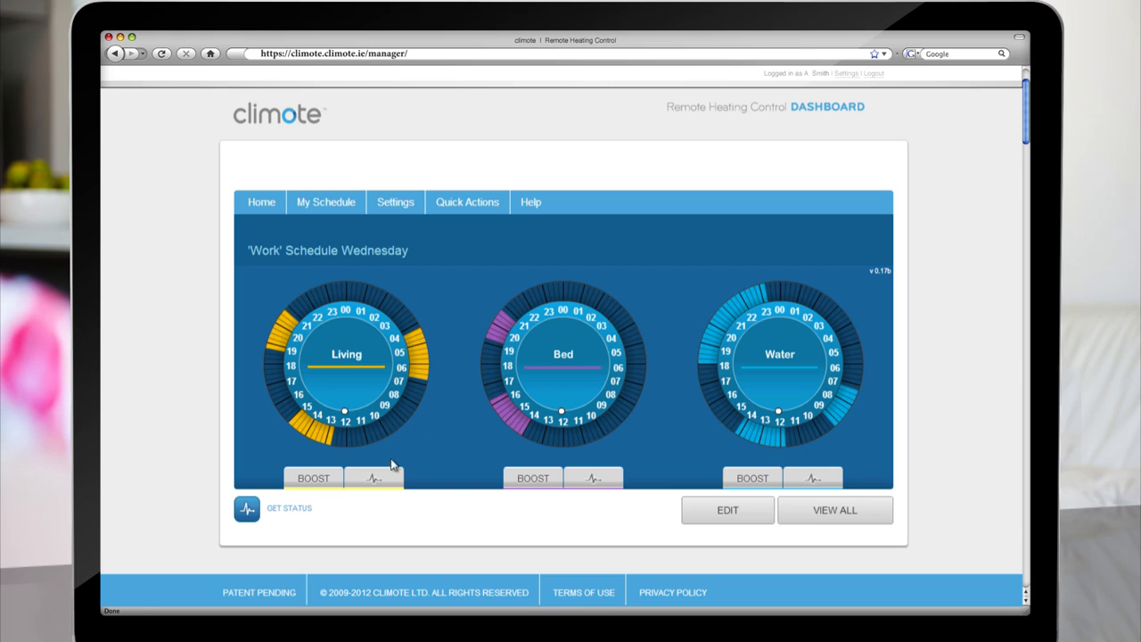
# Step: Get and confirm status from the unit, showing Living at 21 °C set, 20 °C actual
pyautogui.click(289, 507)
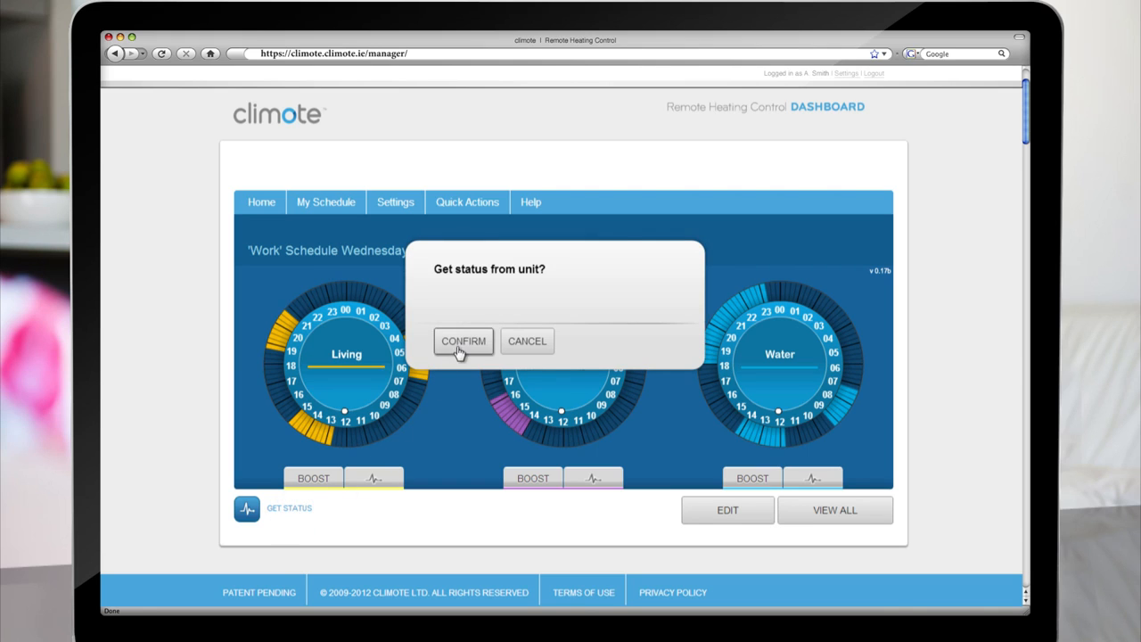
pyautogui.click(463, 341)
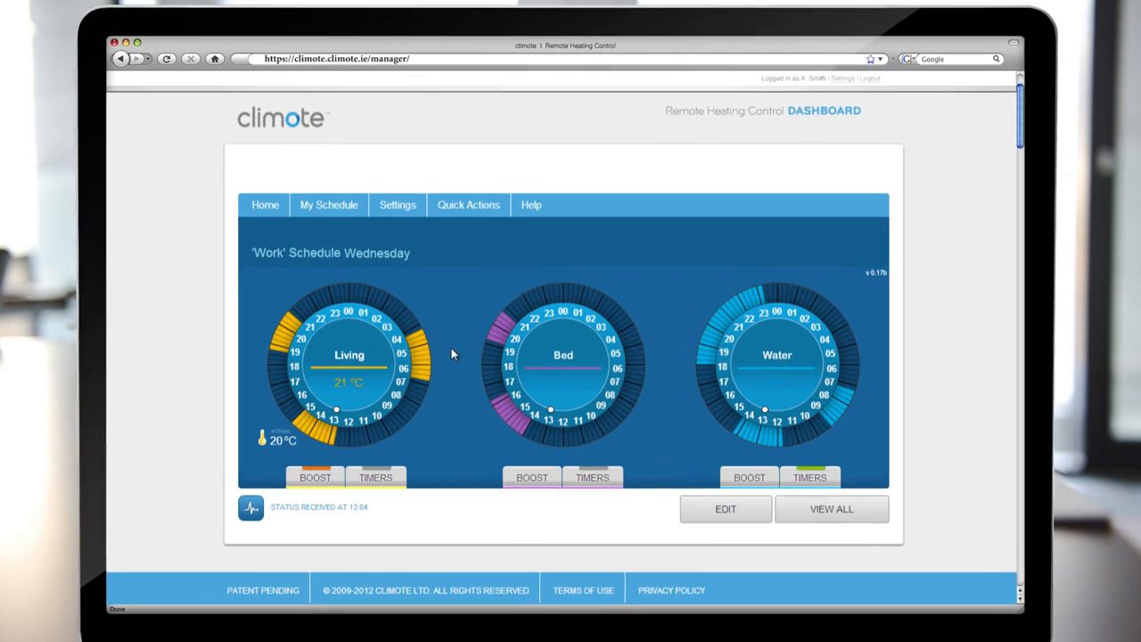
pyautogui.click(398, 204)
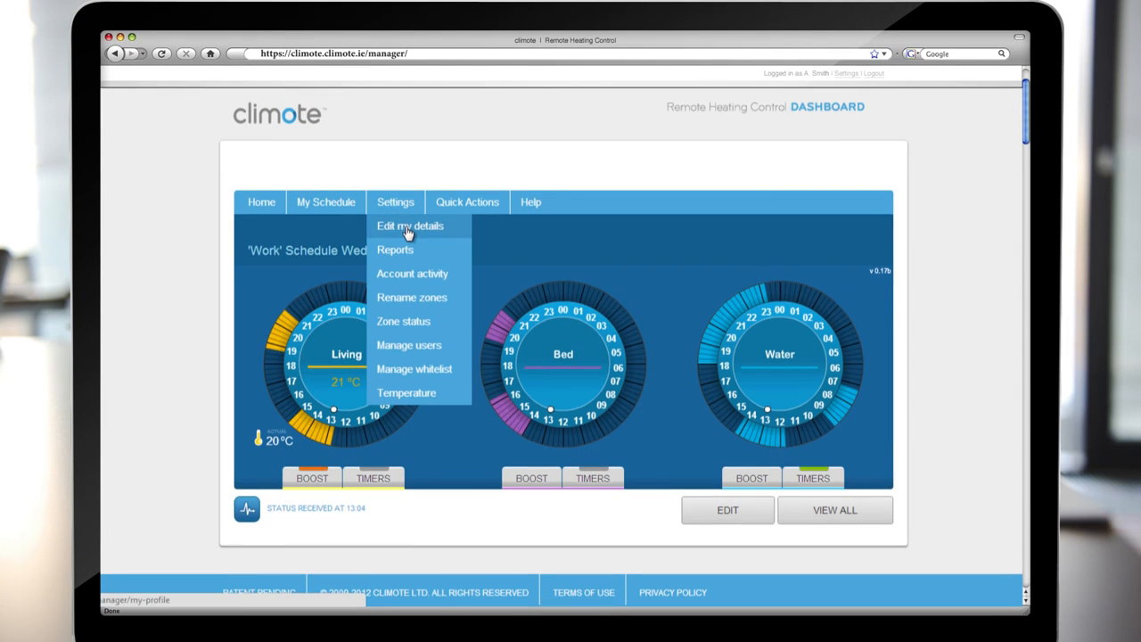
# Step: Complete the Edit my details form with '08' and submit the profile changes
pyautogui.click(409, 226)
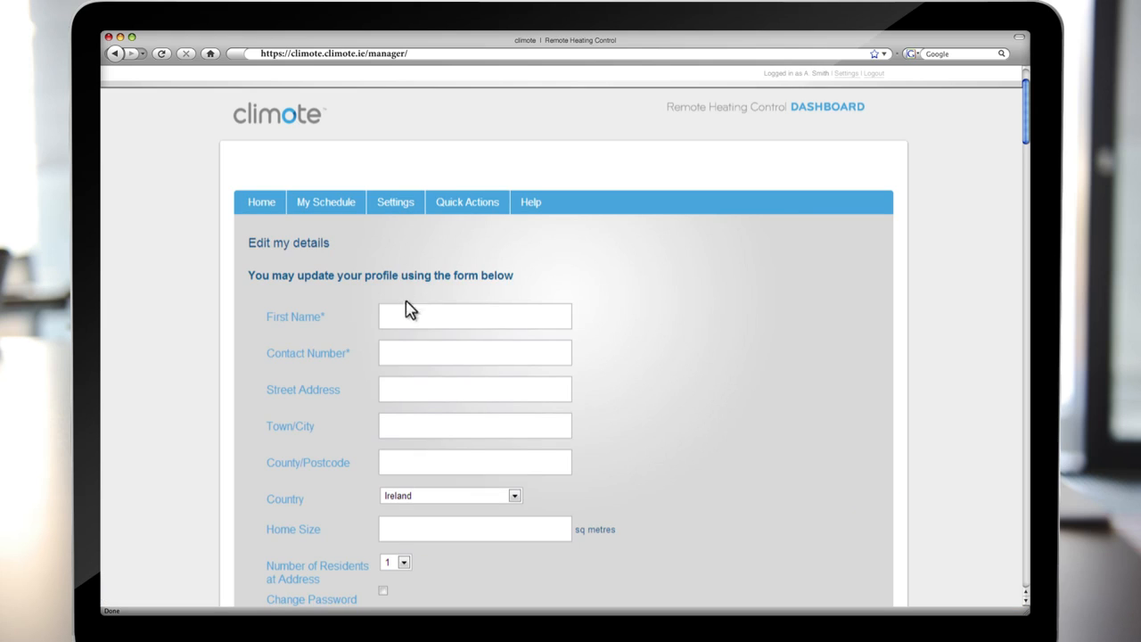
pyautogui.write('086 1234567')
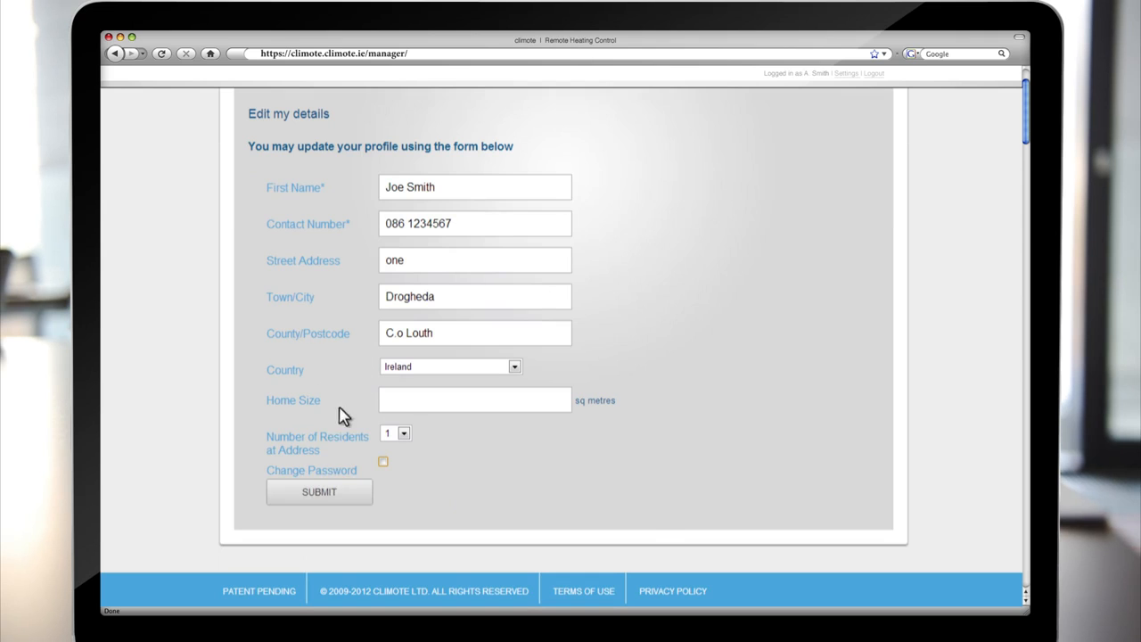
pyautogui.click(318, 491)
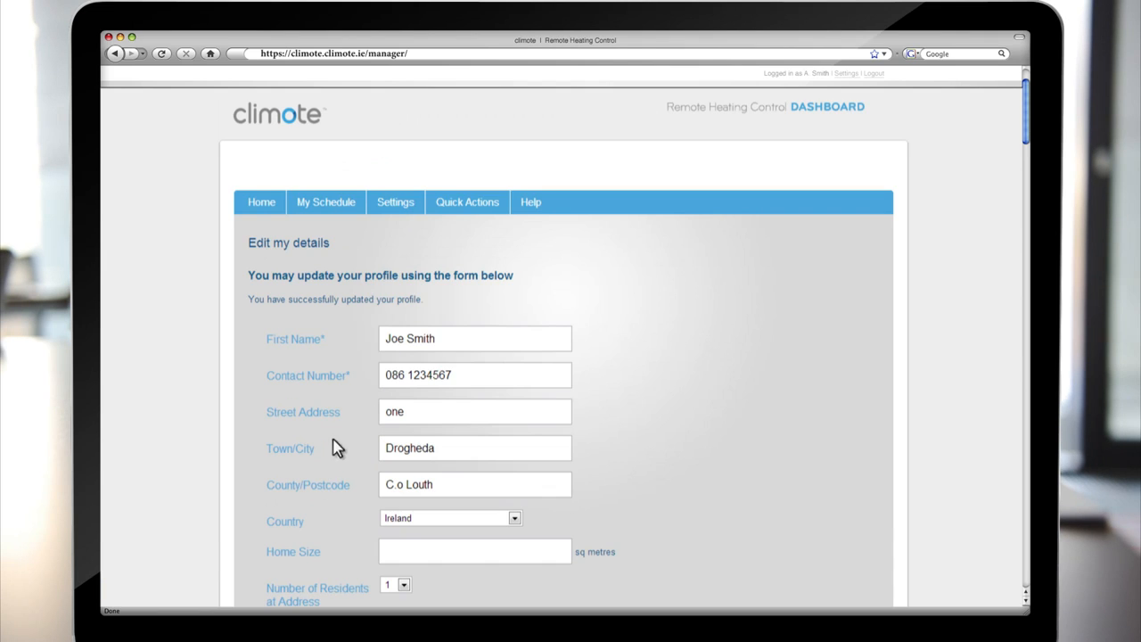
pyautogui.click(395, 201)
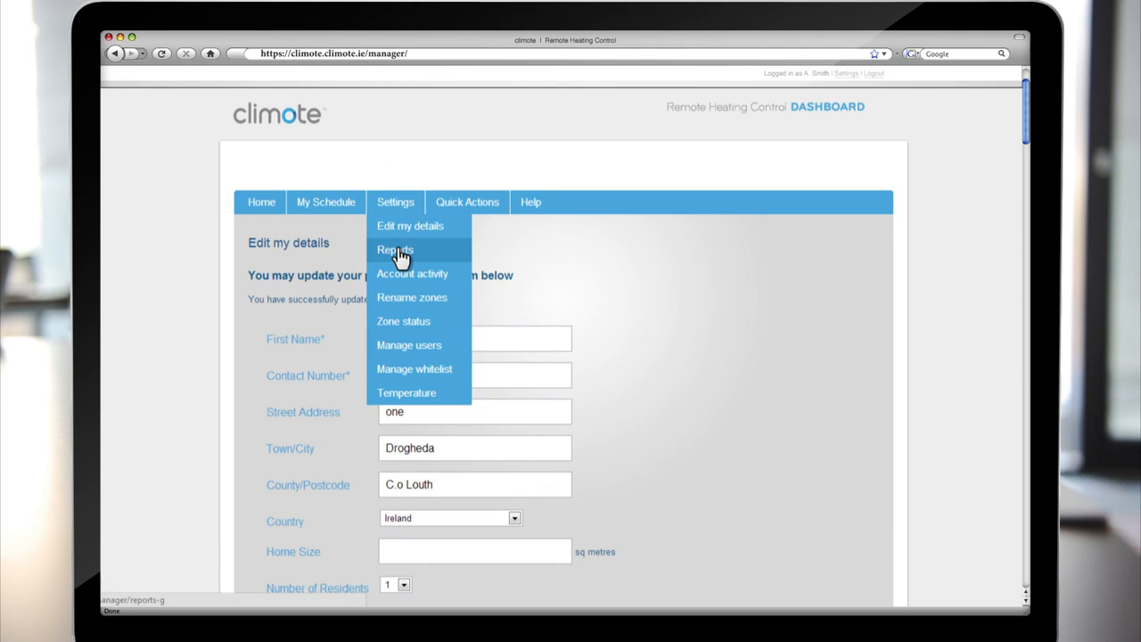
# Step: View the weekly chart of heating-on versus programmed hours for all zones
pyautogui.click(395, 250)
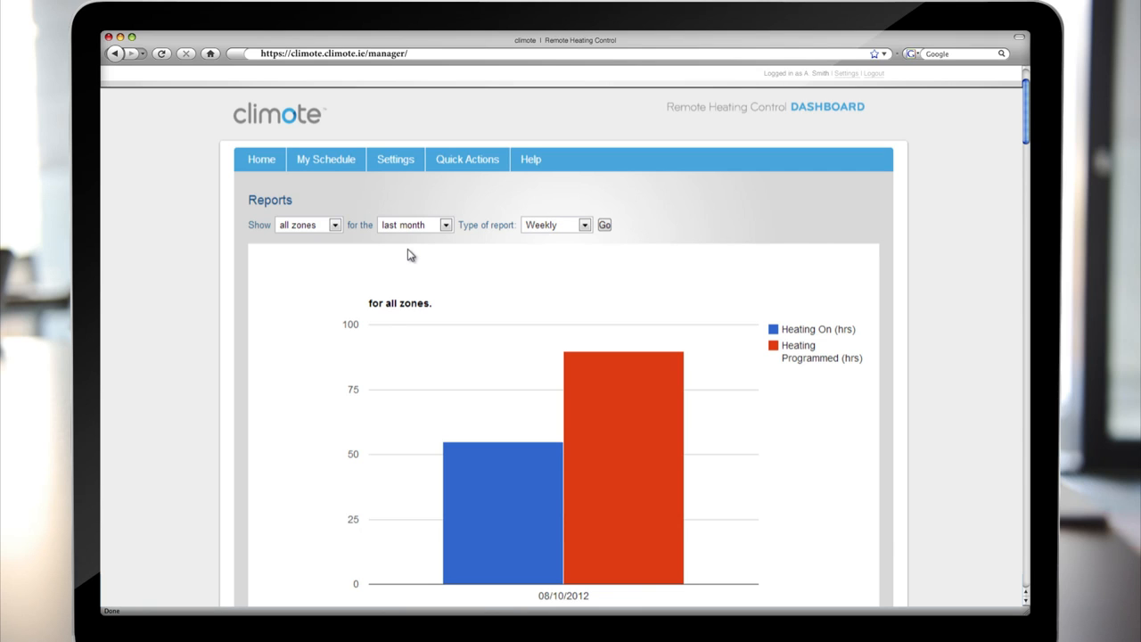
pyautogui.click(395, 159)
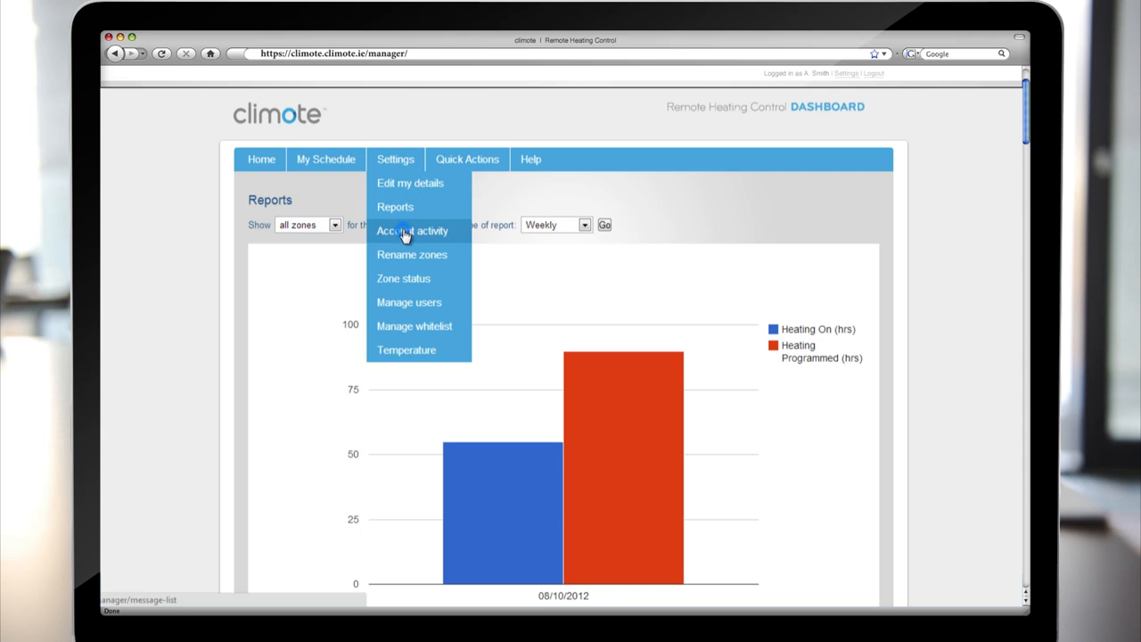
# Step: Review the Account activity log of status requests, thermostat change and holiday mode ending
pyautogui.click(412, 231)
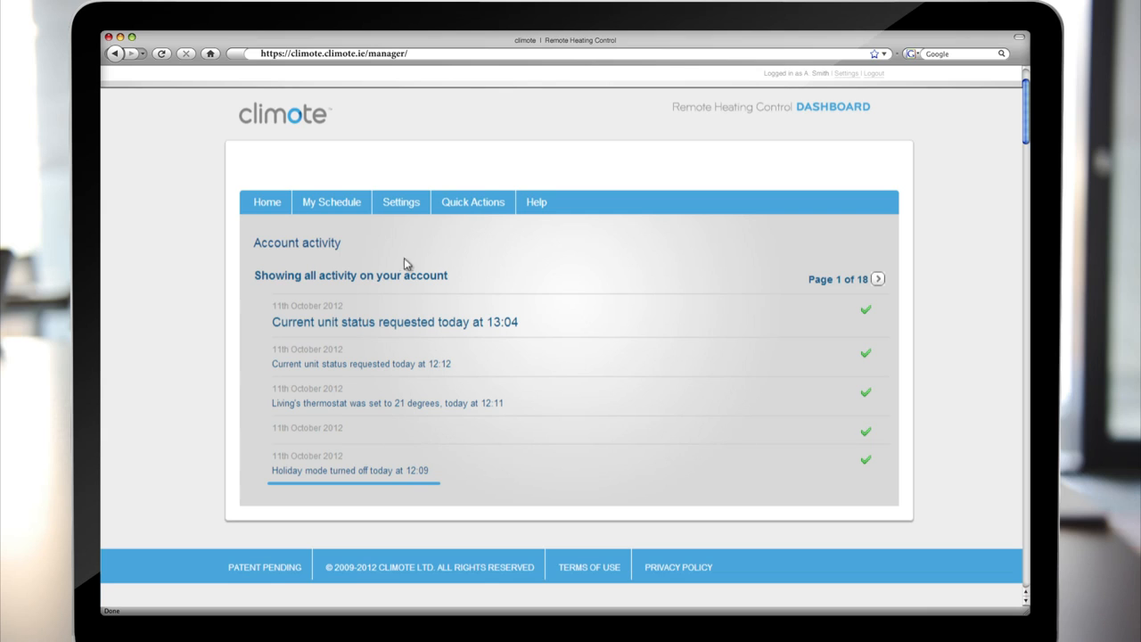
pyautogui.click(400, 201)
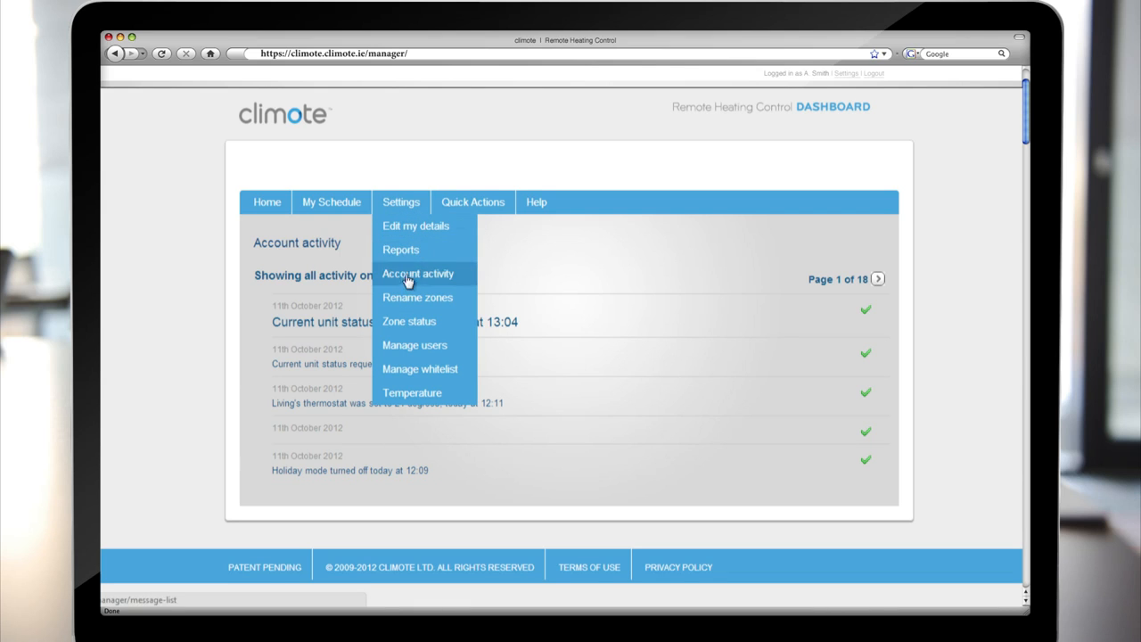
# Step: Open the Rename zones page listing the Living, Bed and Water zones
pyautogui.click(417, 297)
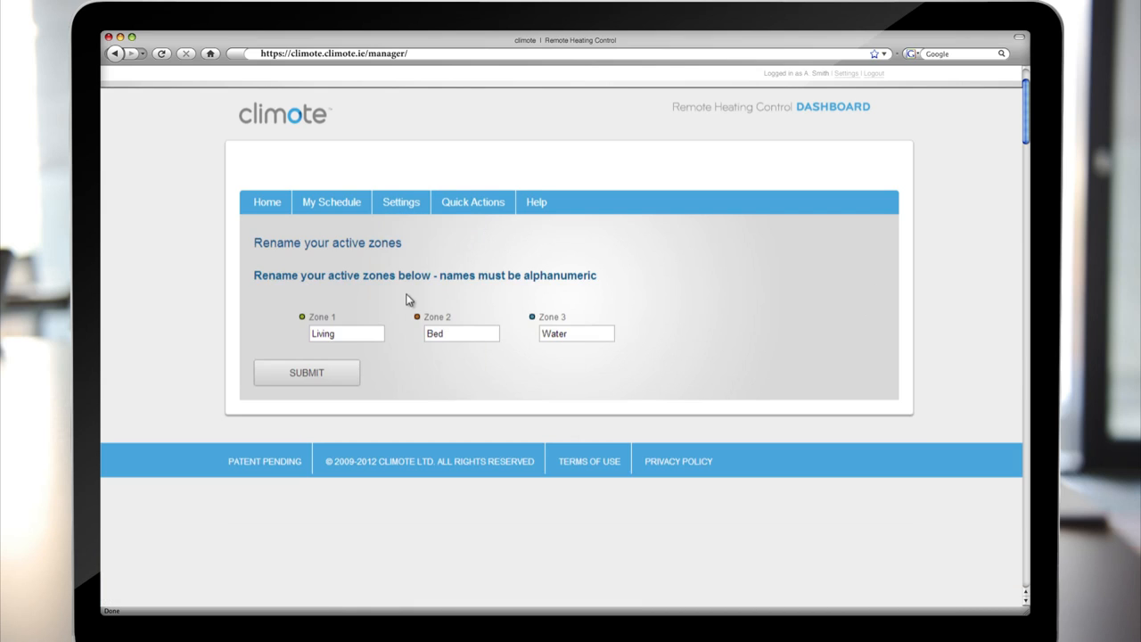
pyautogui.moveTo(410, 222)
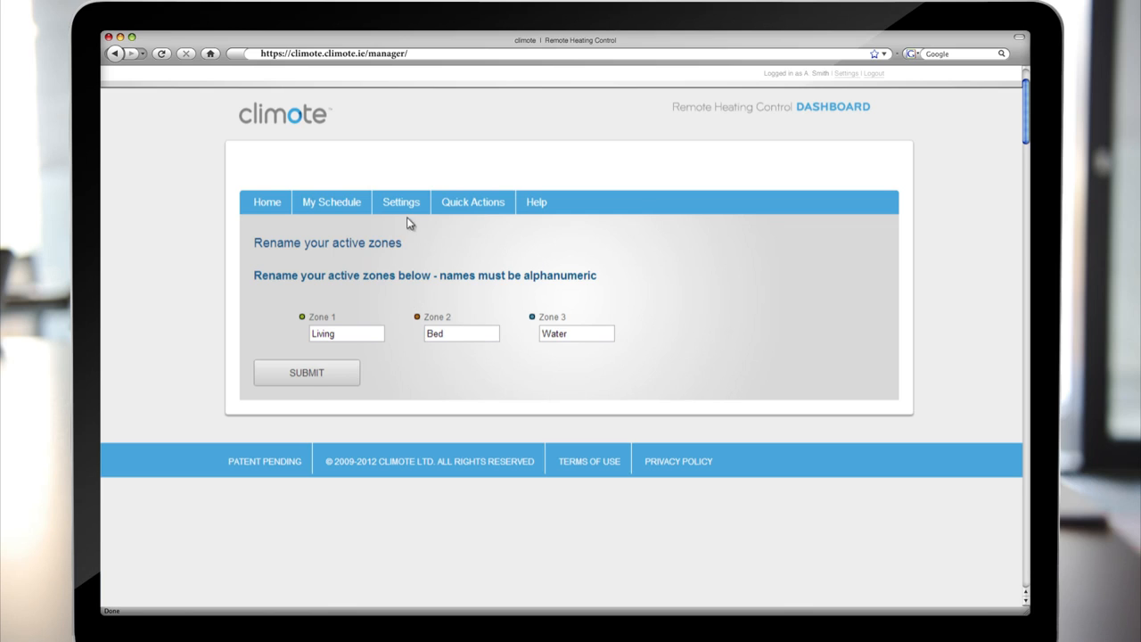
pyautogui.click(401, 201)
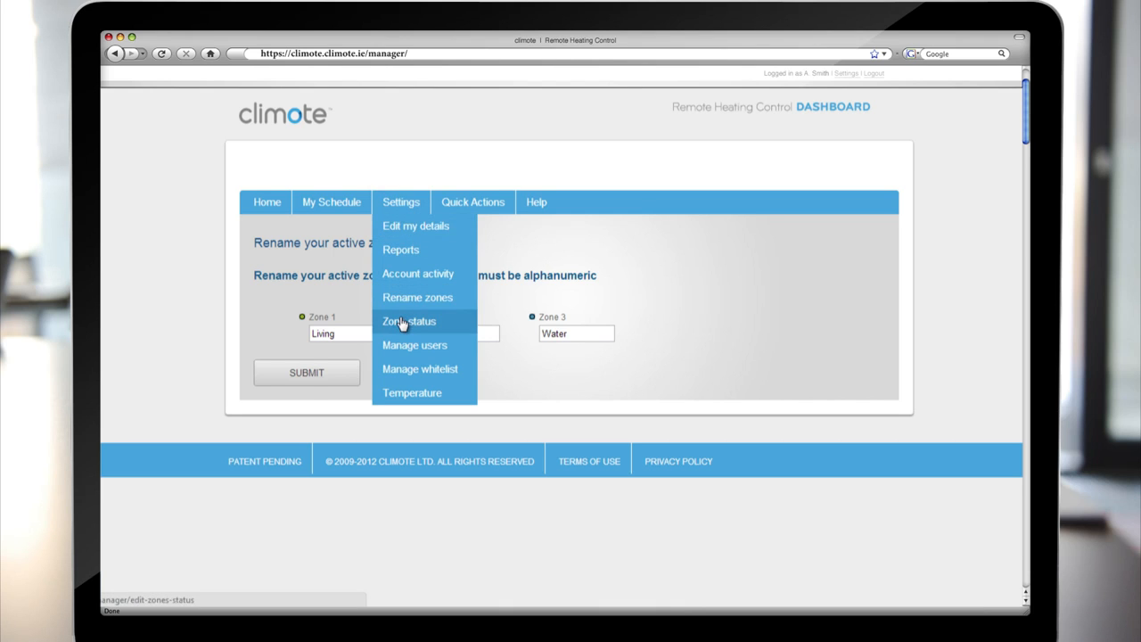
# Step: Check Zone status showing Living, Bed and Water all marked active
pyautogui.click(408, 321)
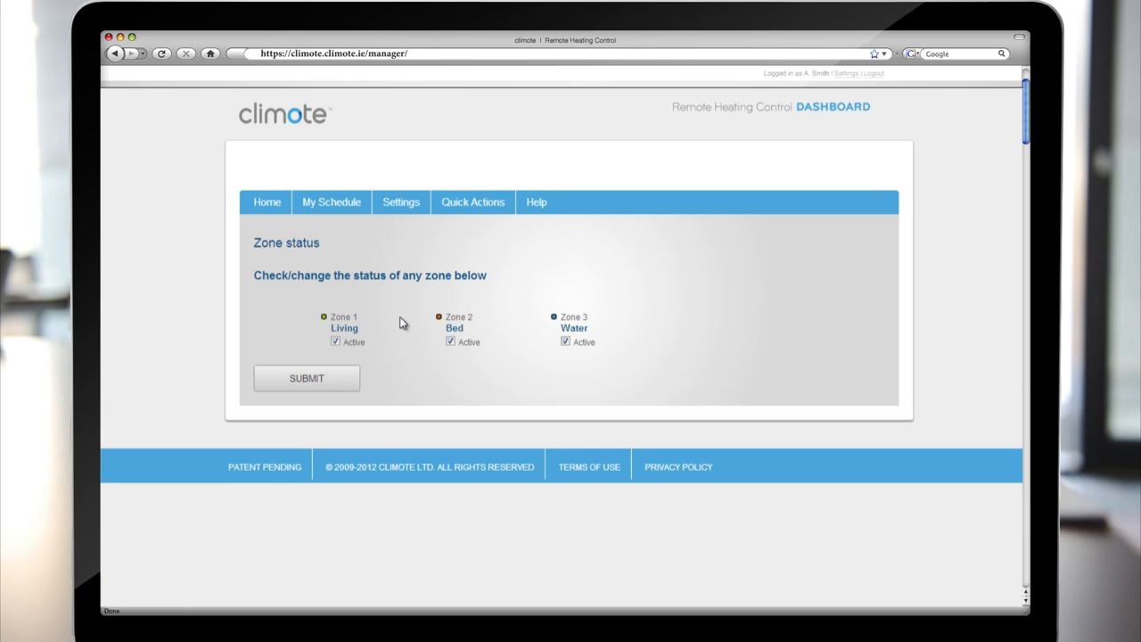
pyautogui.click(400, 202)
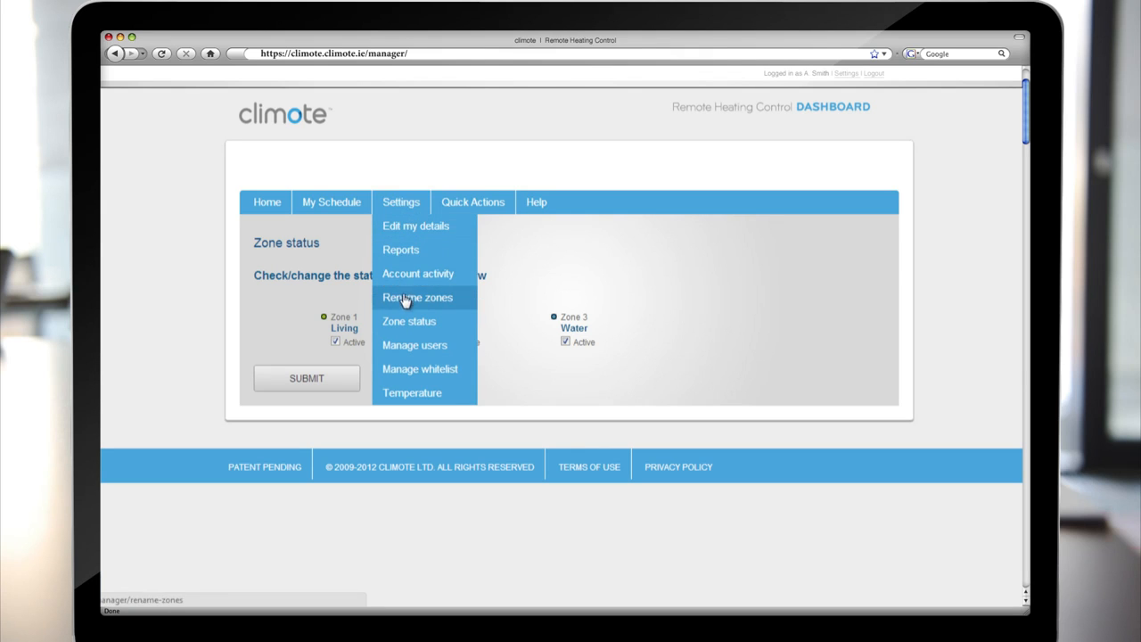
pyautogui.moveTo(413, 346)
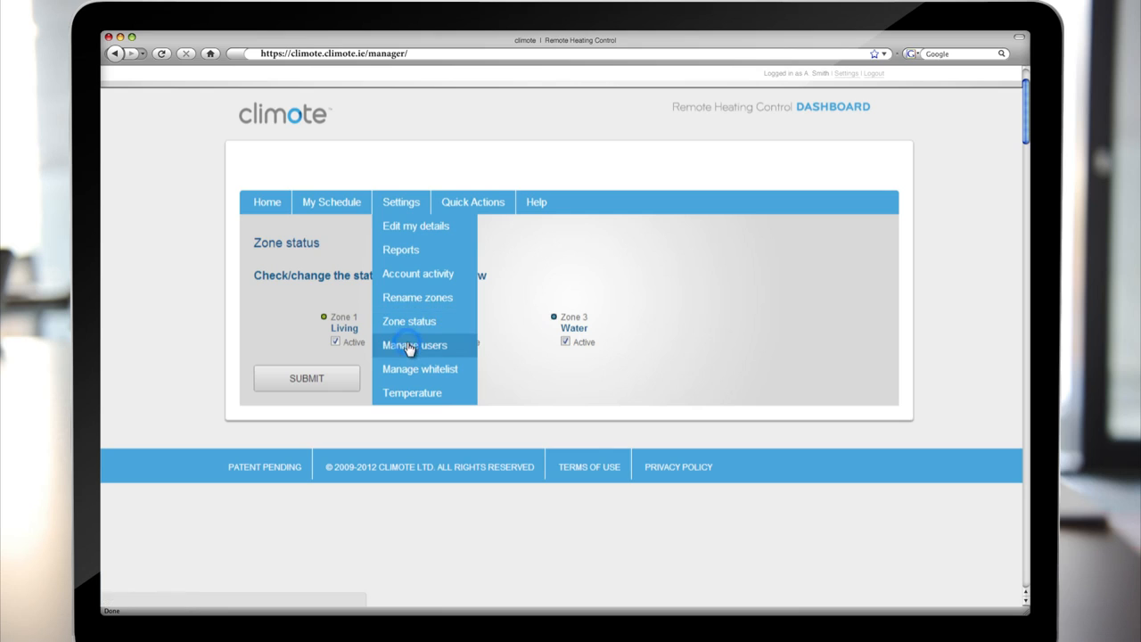
# Step: Open Manage My Users, offering to edit, view and add users
pyautogui.click(414, 345)
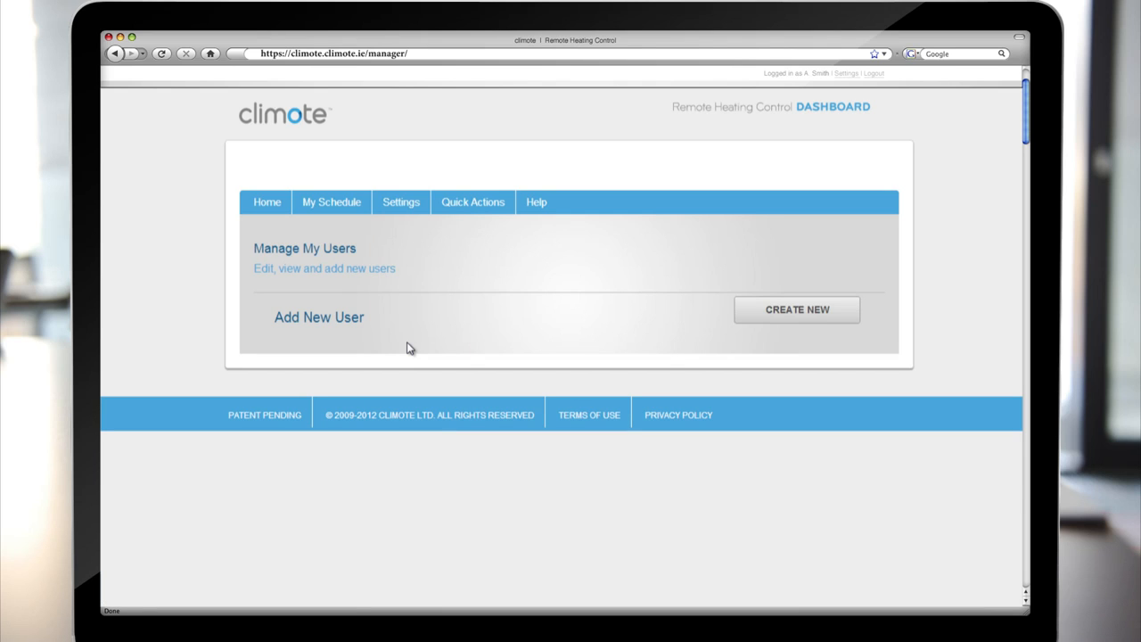
pyautogui.moveTo(411, 279)
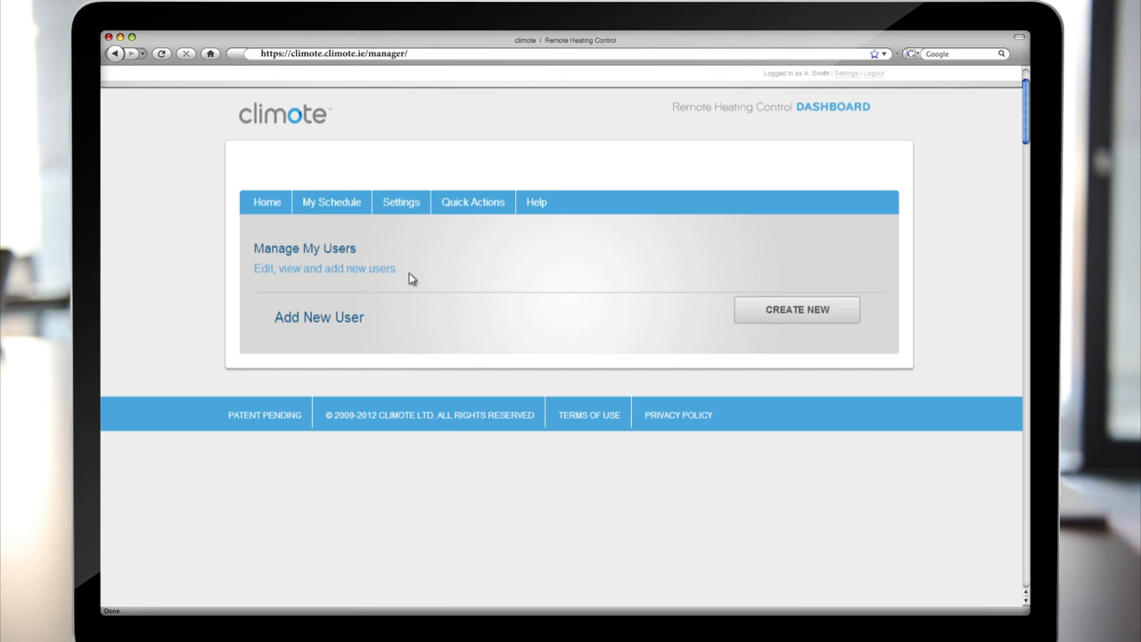
pyautogui.click(400, 201)
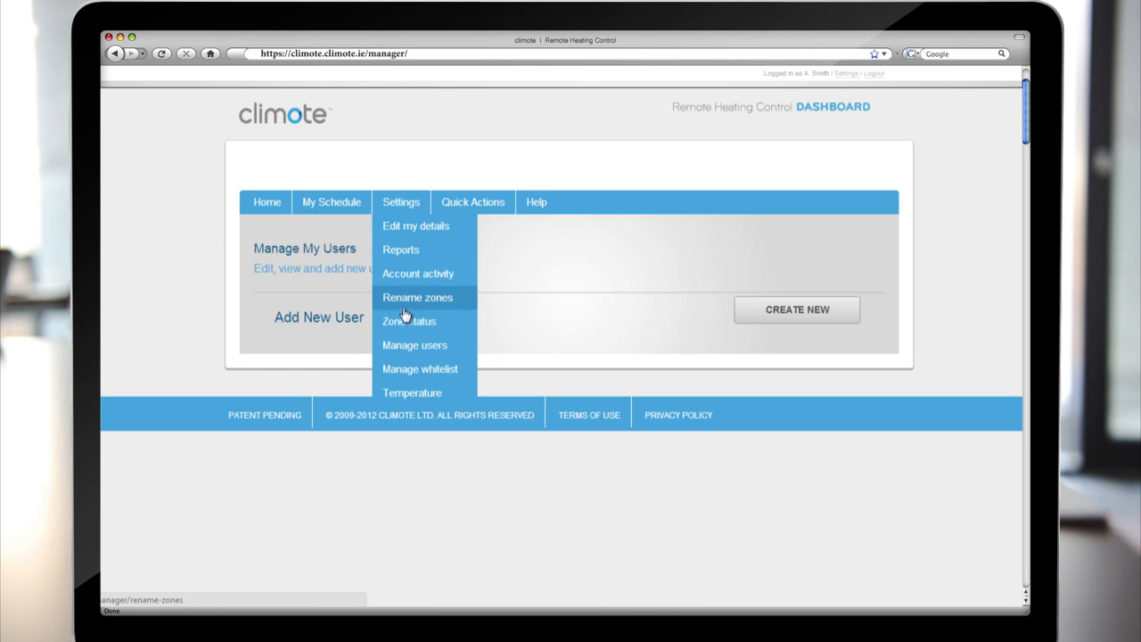
# Step: Open Manage My Whitelist to see the SMS whitelist switched off
pyautogui.click(420, 369)
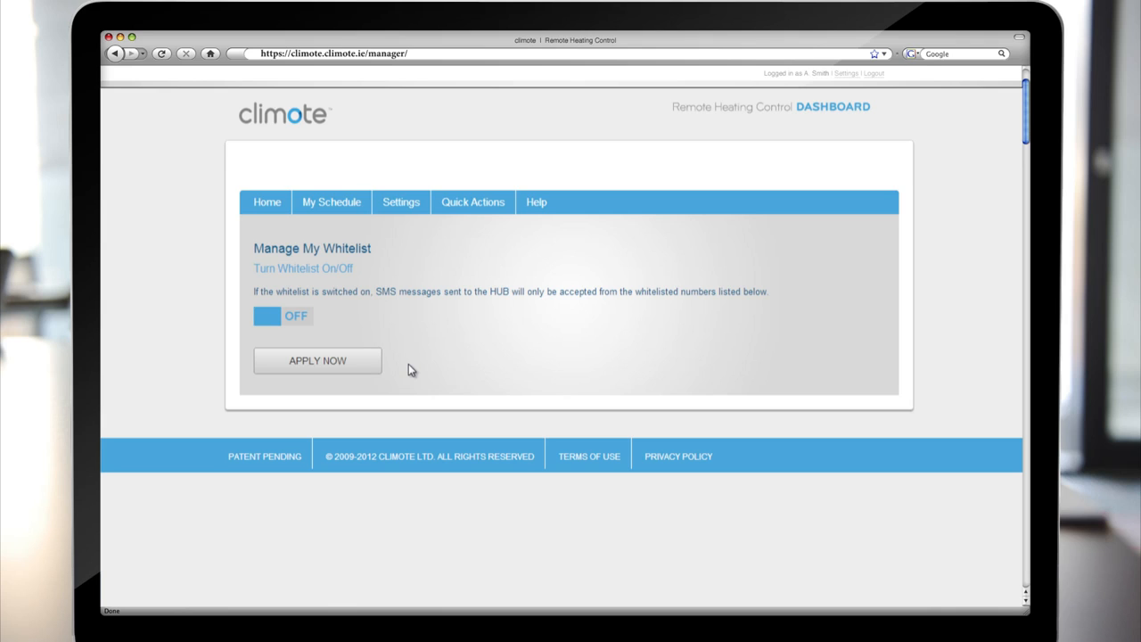
pyautogui.moveTo(387, 321)
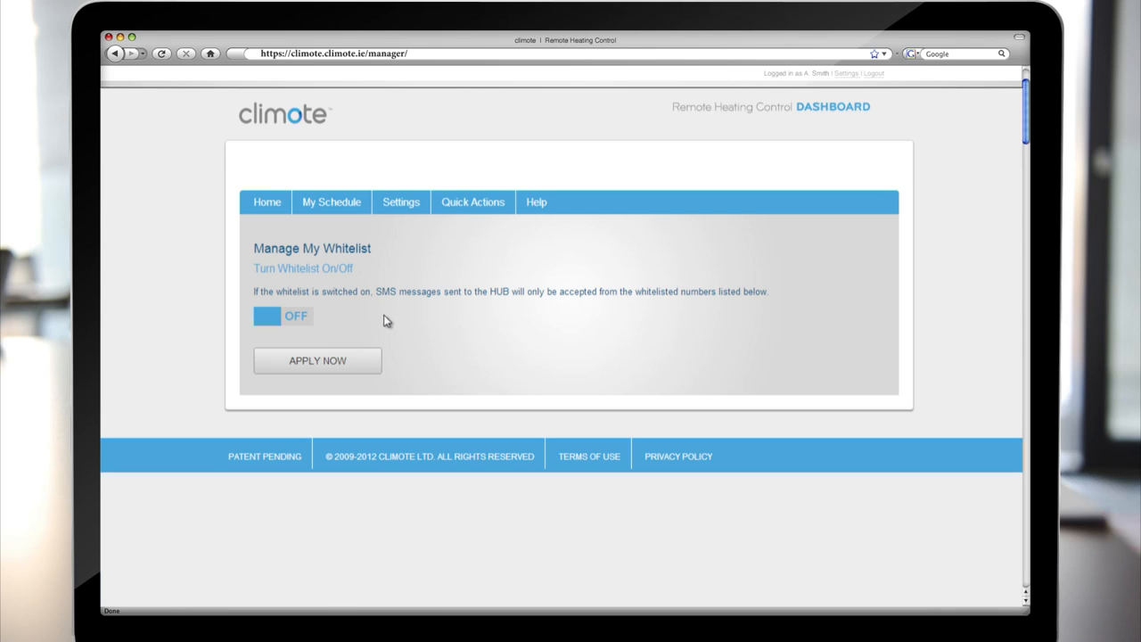